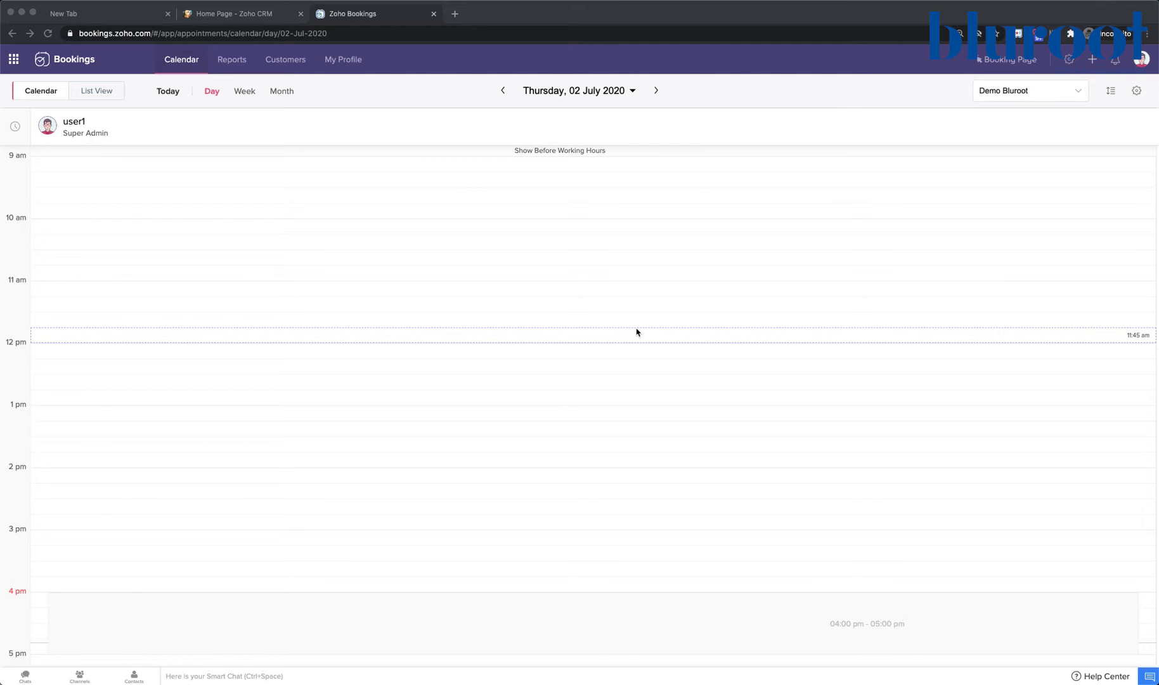
{"action": "mouse_move", "coordinate": [490, 268]}
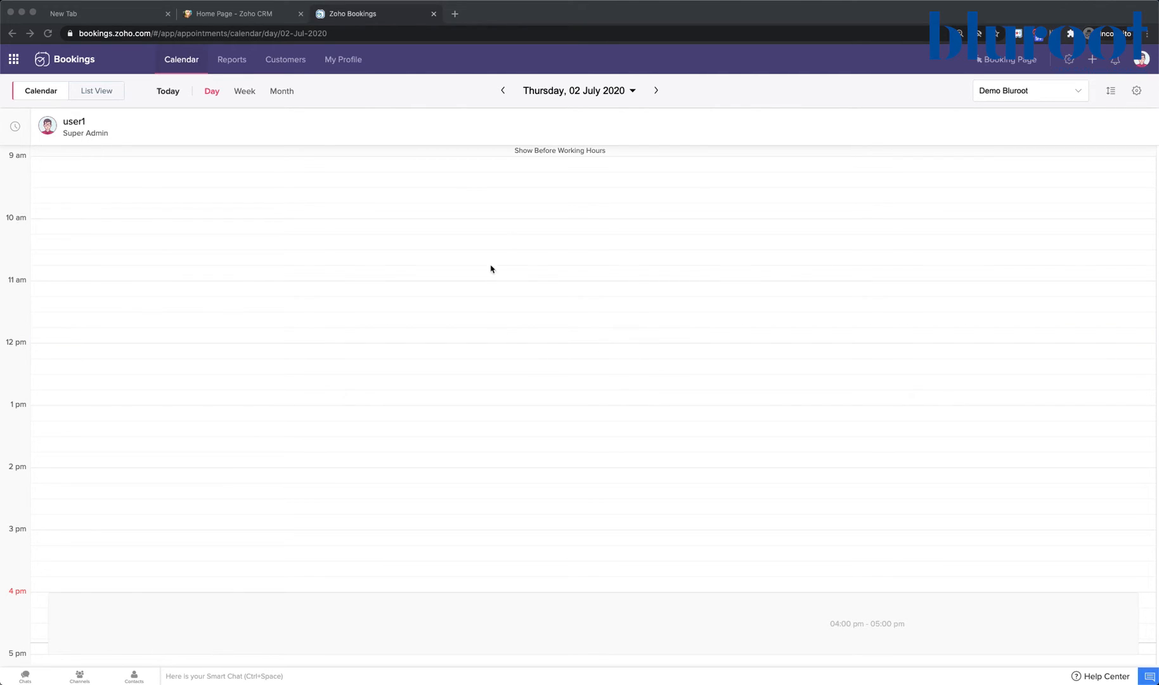
{"action": "mouse_move", "coordinate": [547, 343]}
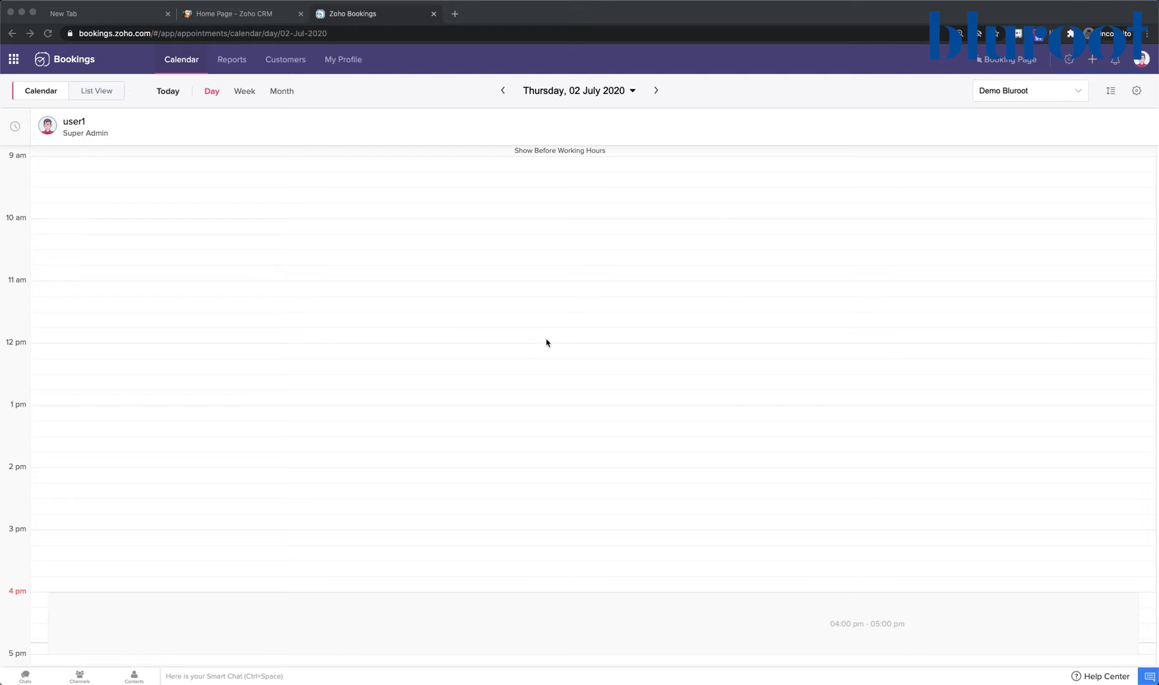
{"action": "mouse_move", "coordinate": [621, 310]}
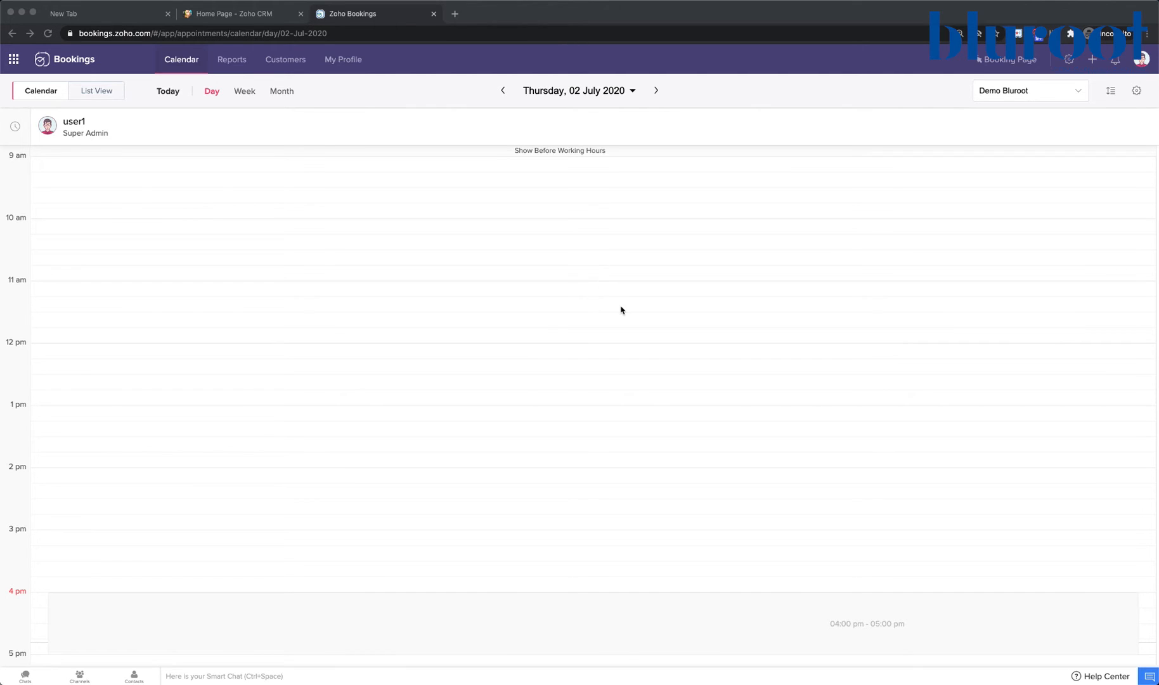
{"action": "mouse_move", "coordinate": [615, 312]}
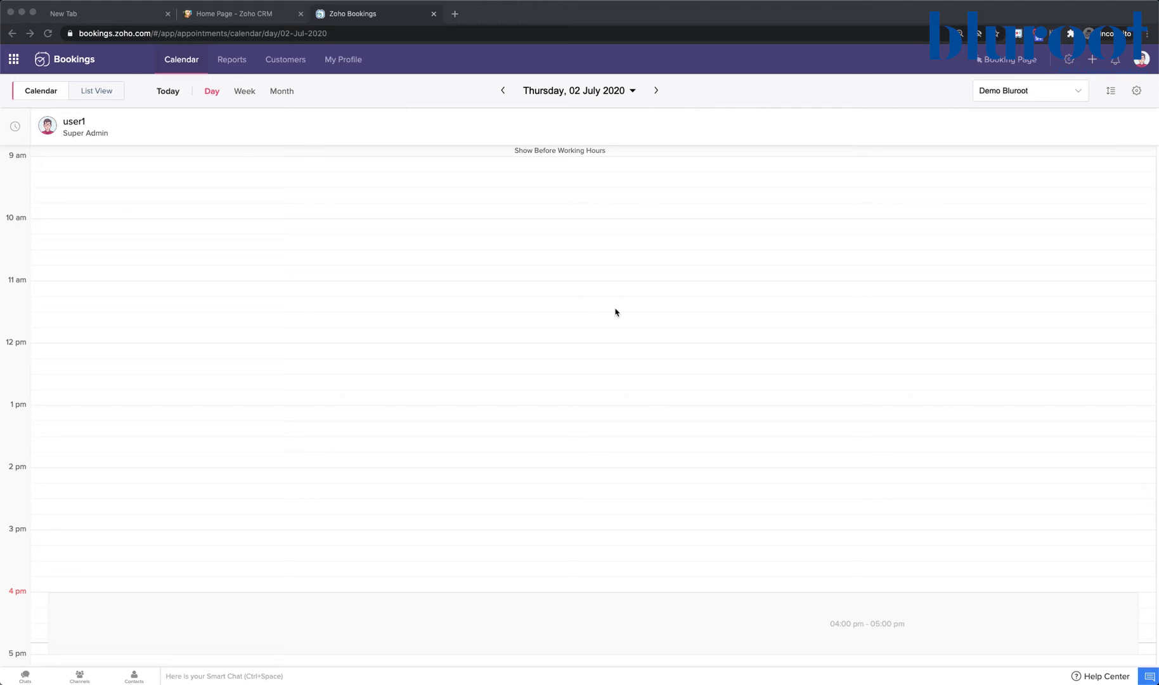
{"action": "mouse_move", "coordinate": [944, 52]}
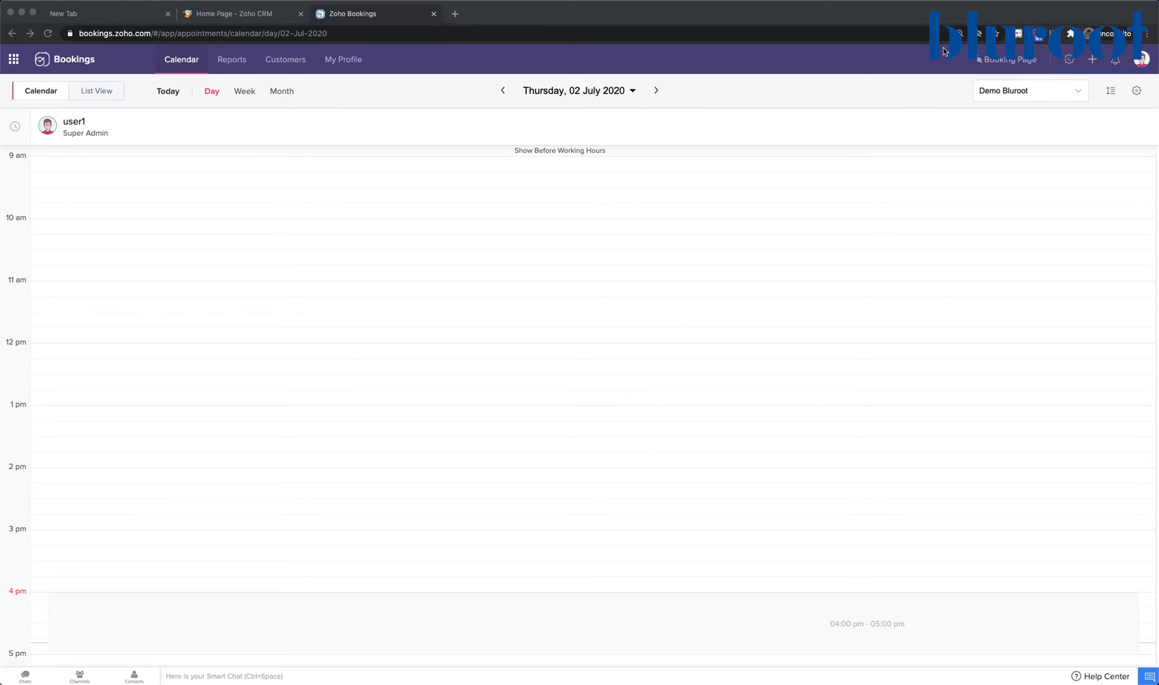
{"action": "mouse_move", "coordinate": [1068, 63]}
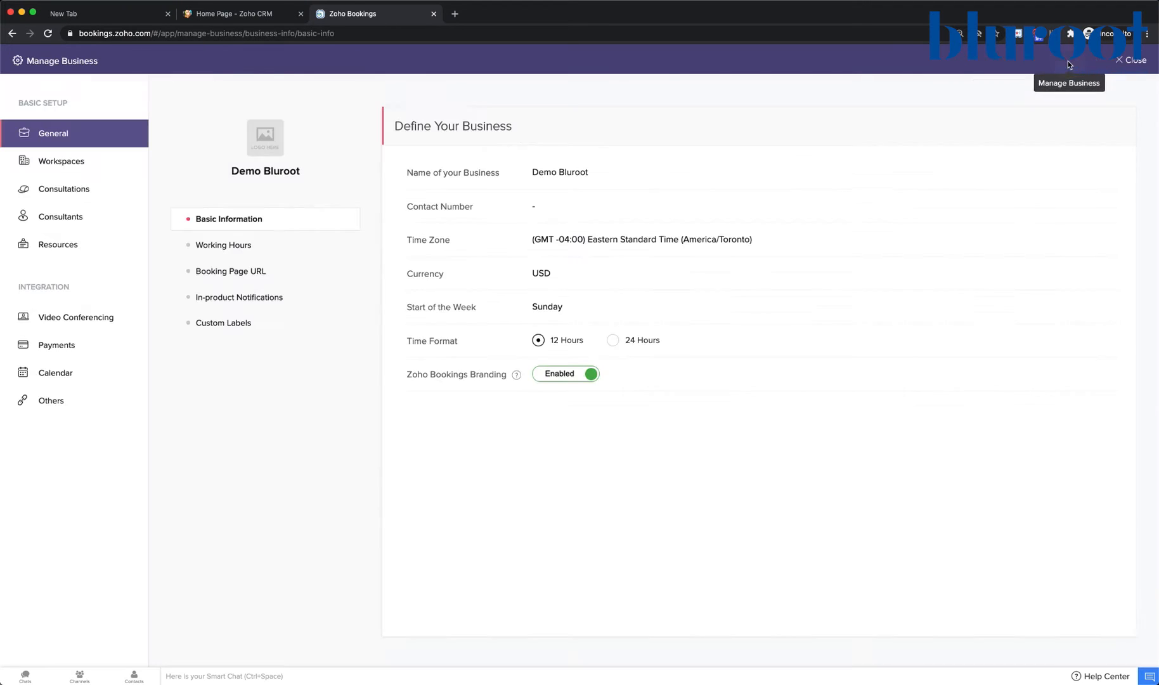
{"action": "mouse_move", "coordinate": [409, 255]}
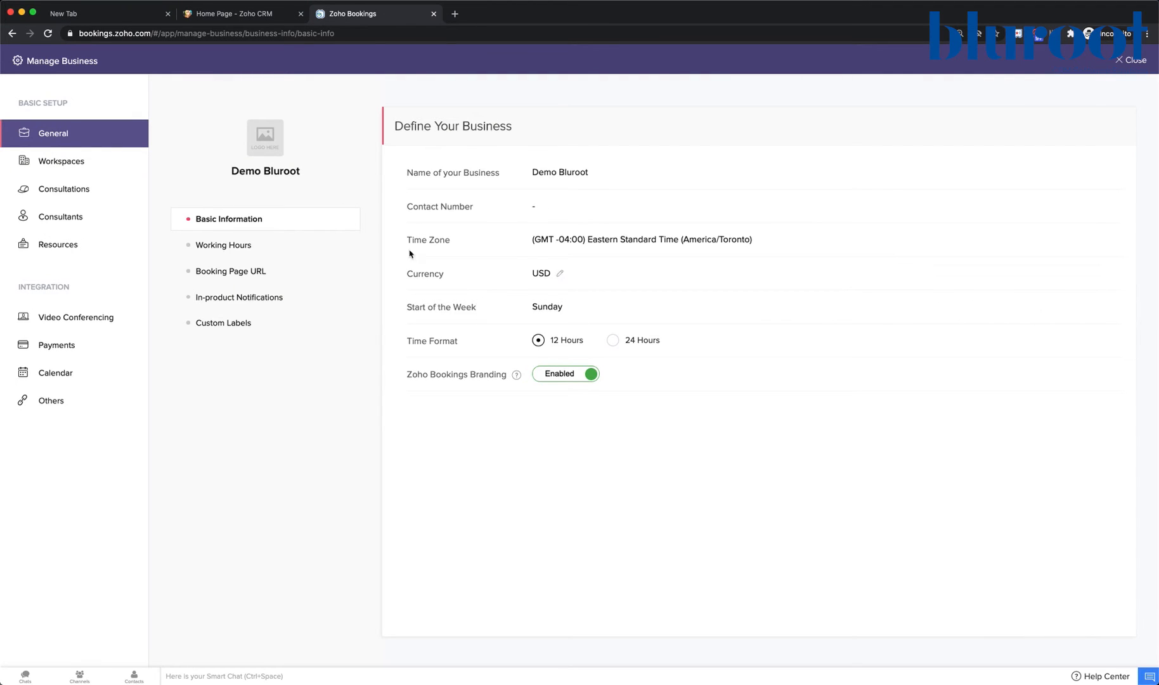
{"action": "mouse_move", "coordinate": [55, 372]}
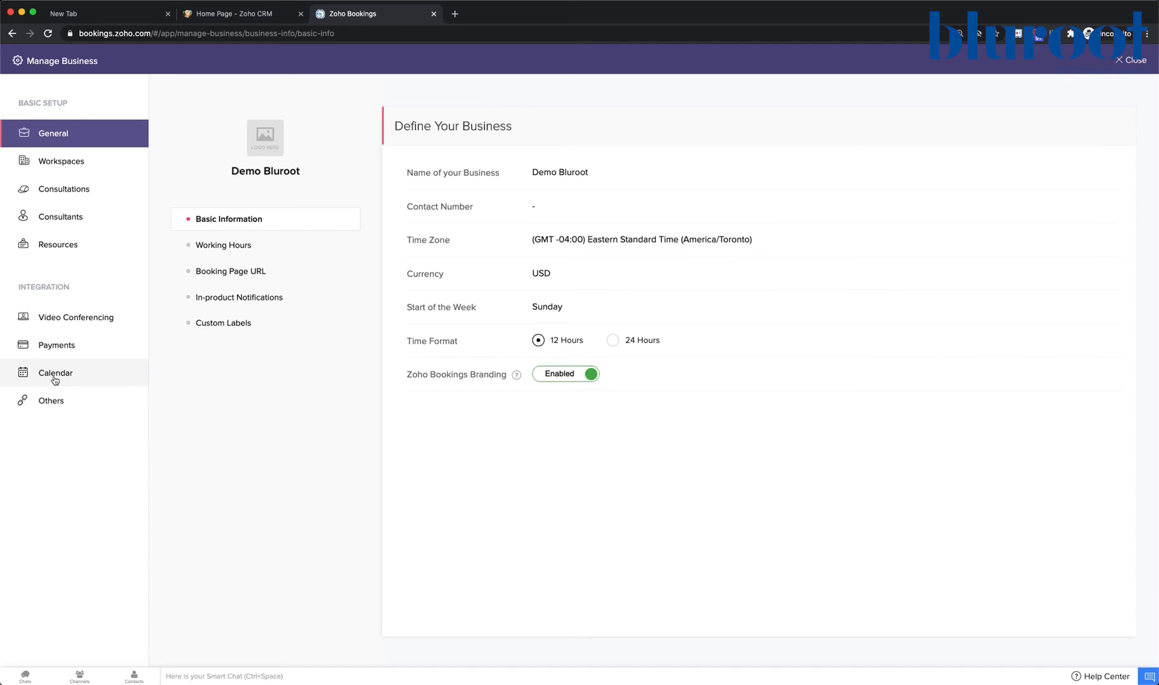
Open the Calendar integration settings under Manage Business.
{"action": "left_click", "coordinate": [55, 372]}
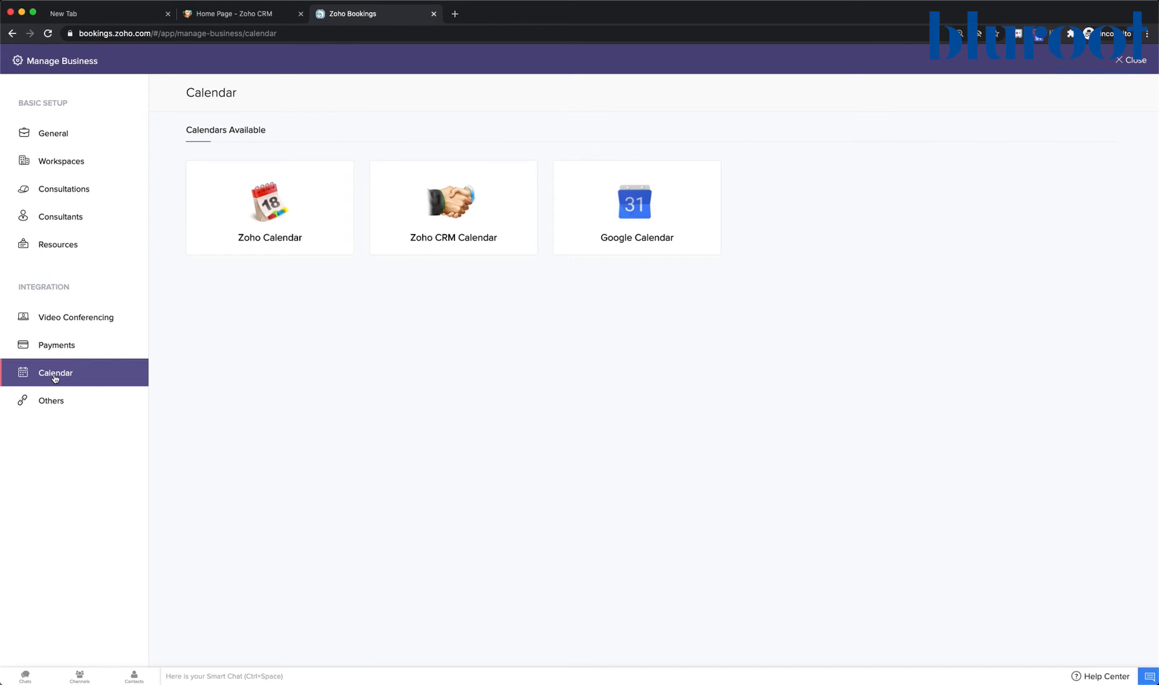
{"action": "mouse_move", "coordinate": [220, 341]}
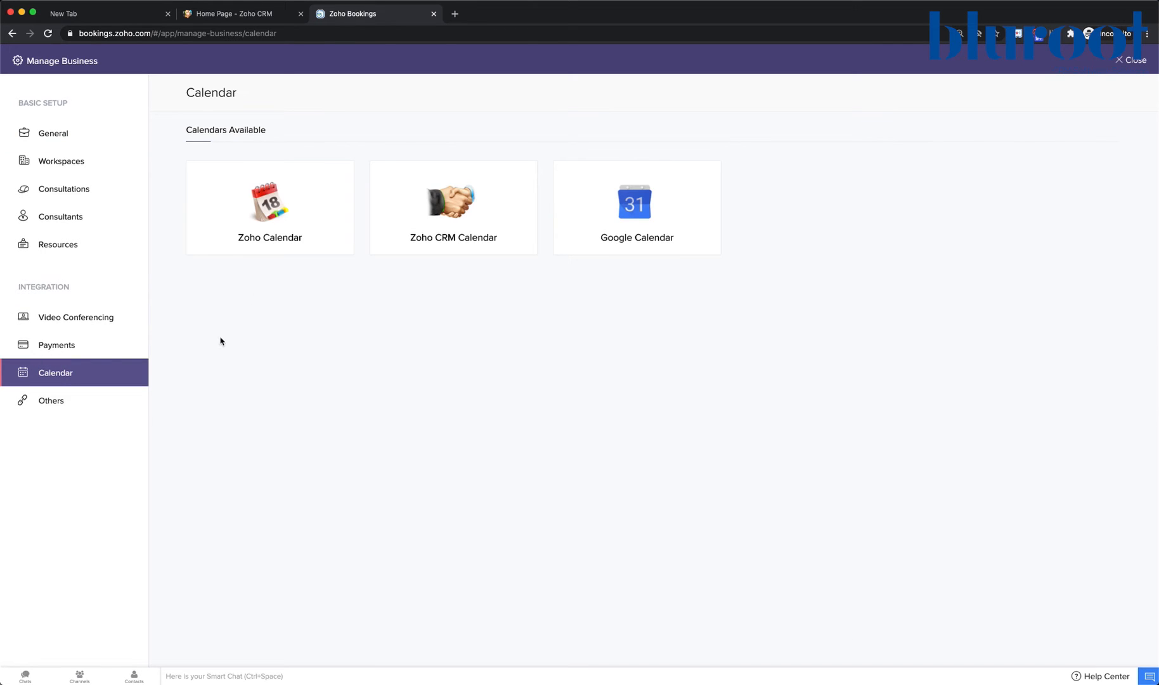
{"action": "mouse_move", "coordinate": [453, 207]}
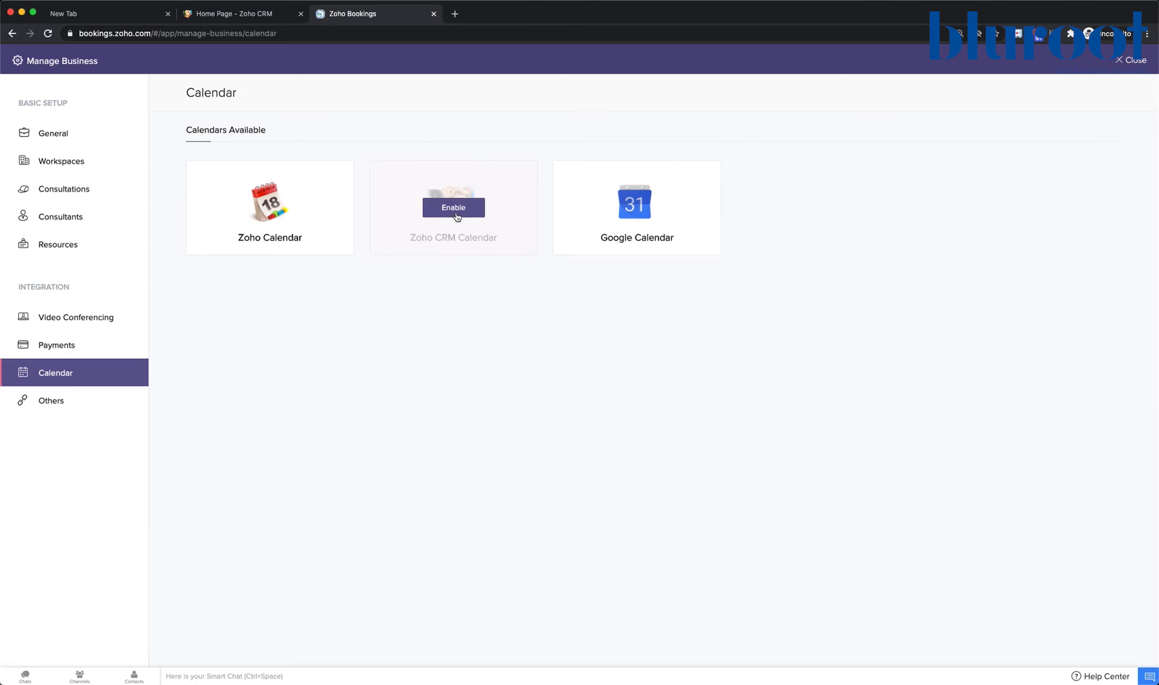
Enable Zoho CRM Calendar and accept Workflow's access request in Zoho Accounts.
{"action": "left_click", "coordinate": [453, 208]}
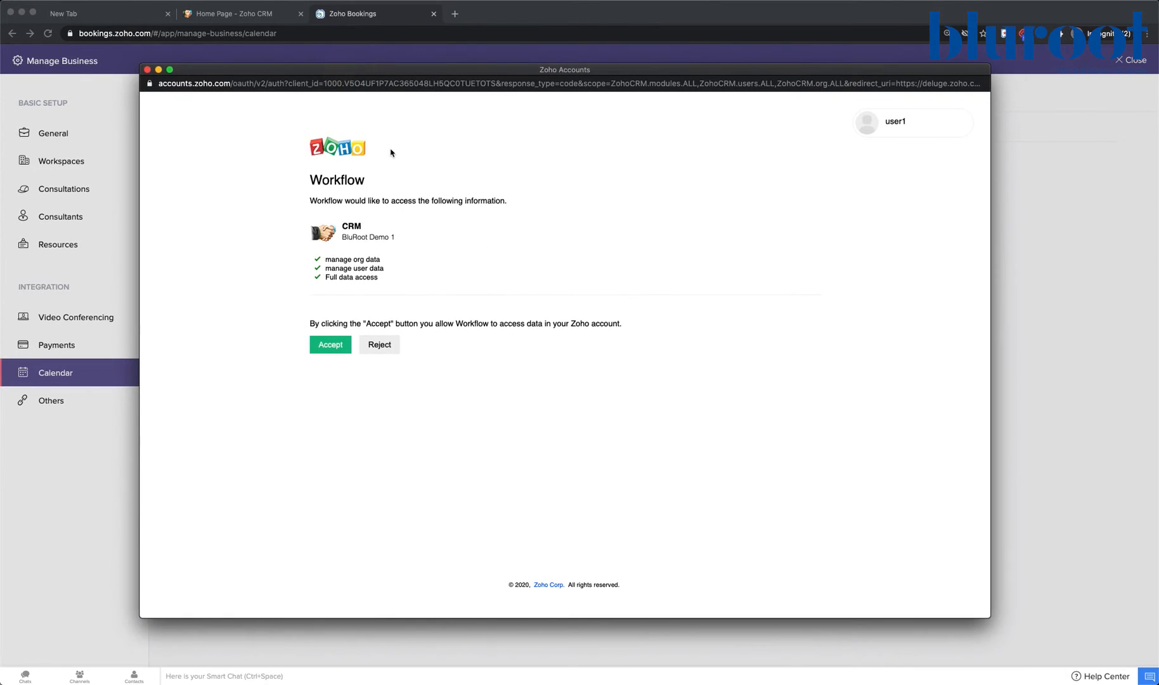
{"action": "mouse_move", "coordinate": [291, 330]}
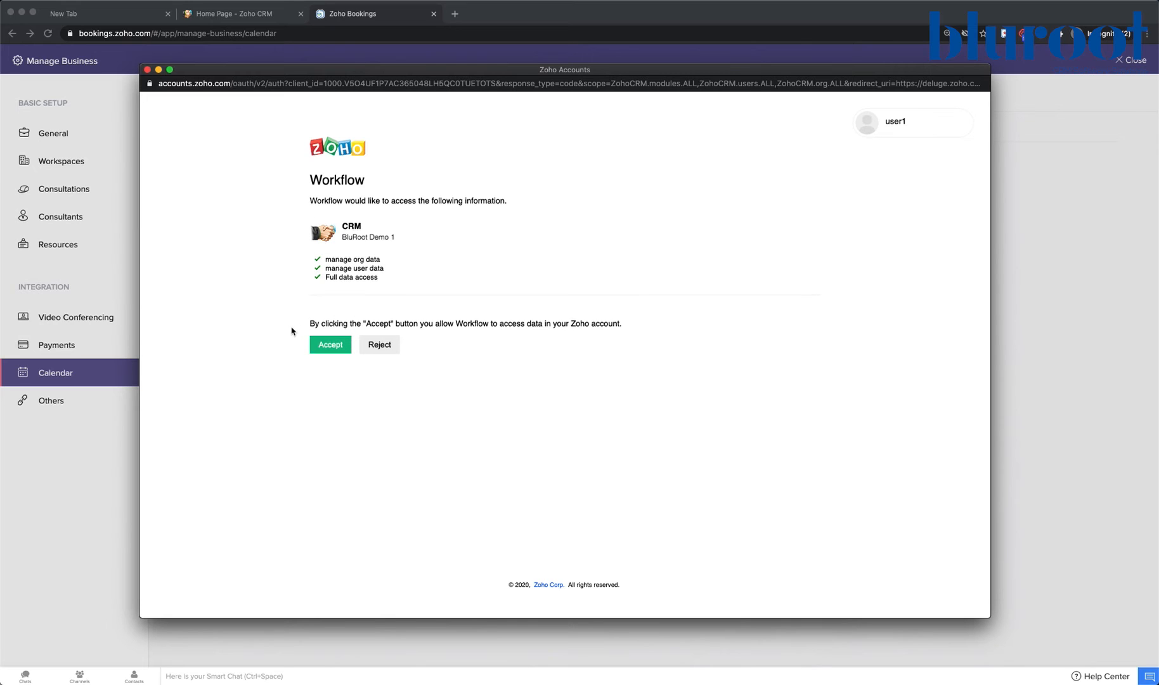
{"action": "left_click", "coordinate": [330, 343]}
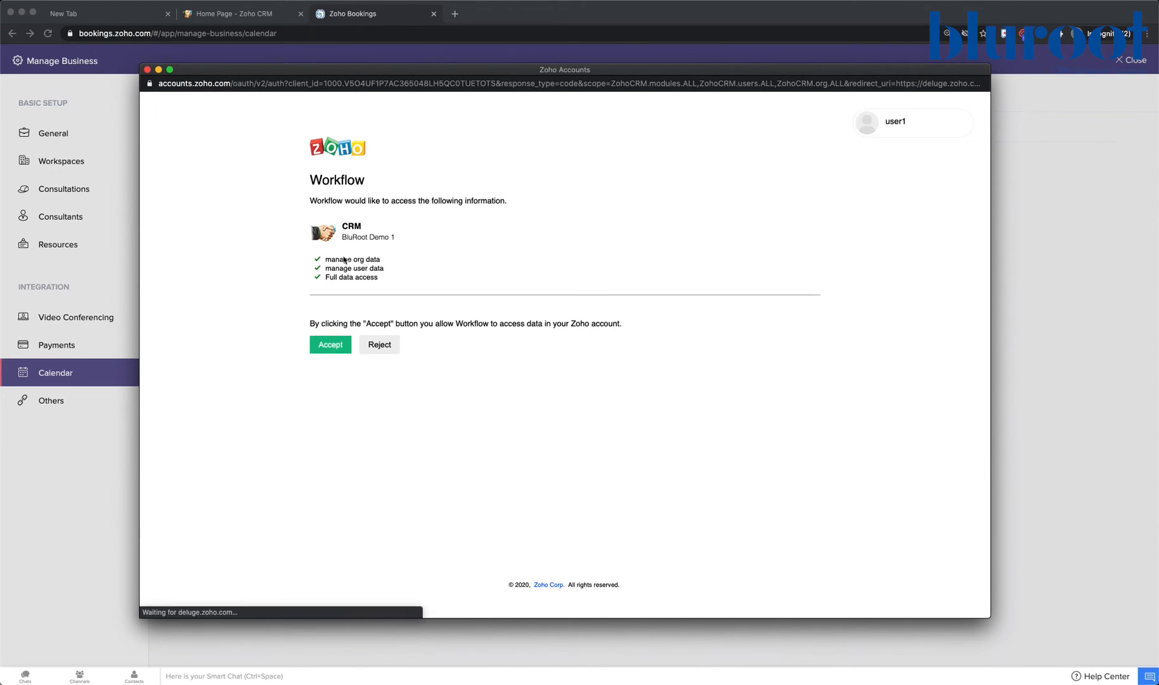
{"action": "left_click", "coordinate": [329, 344]}
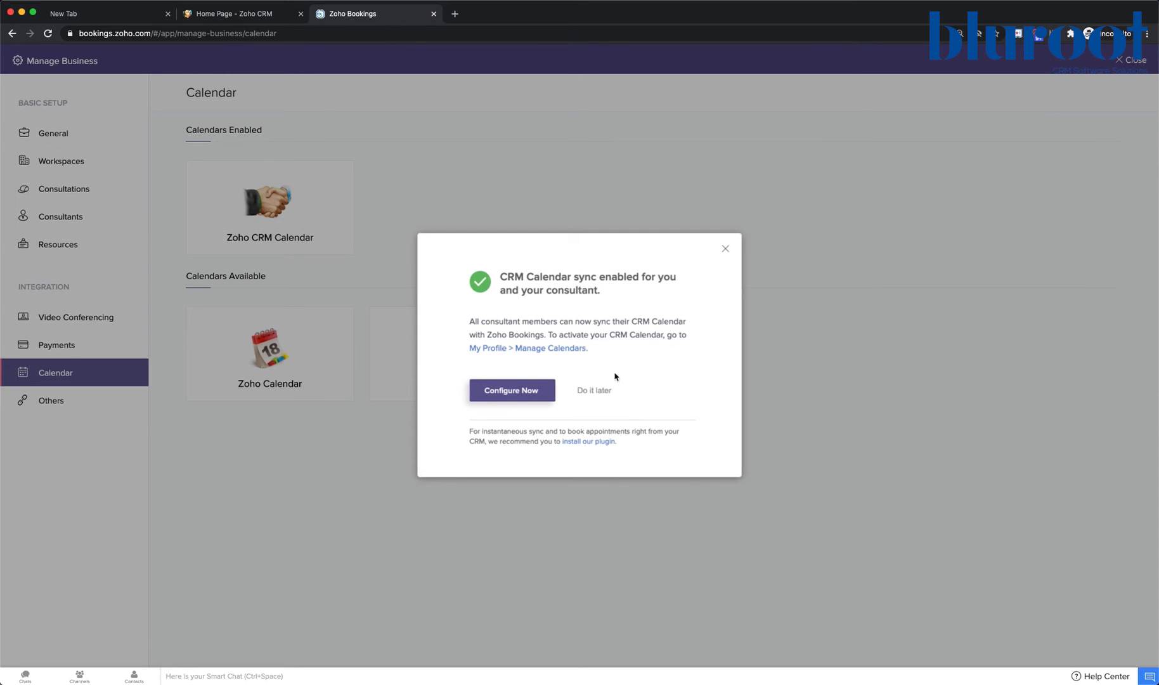
{"action": "mouse_move", "coordinate": [343, 279]}
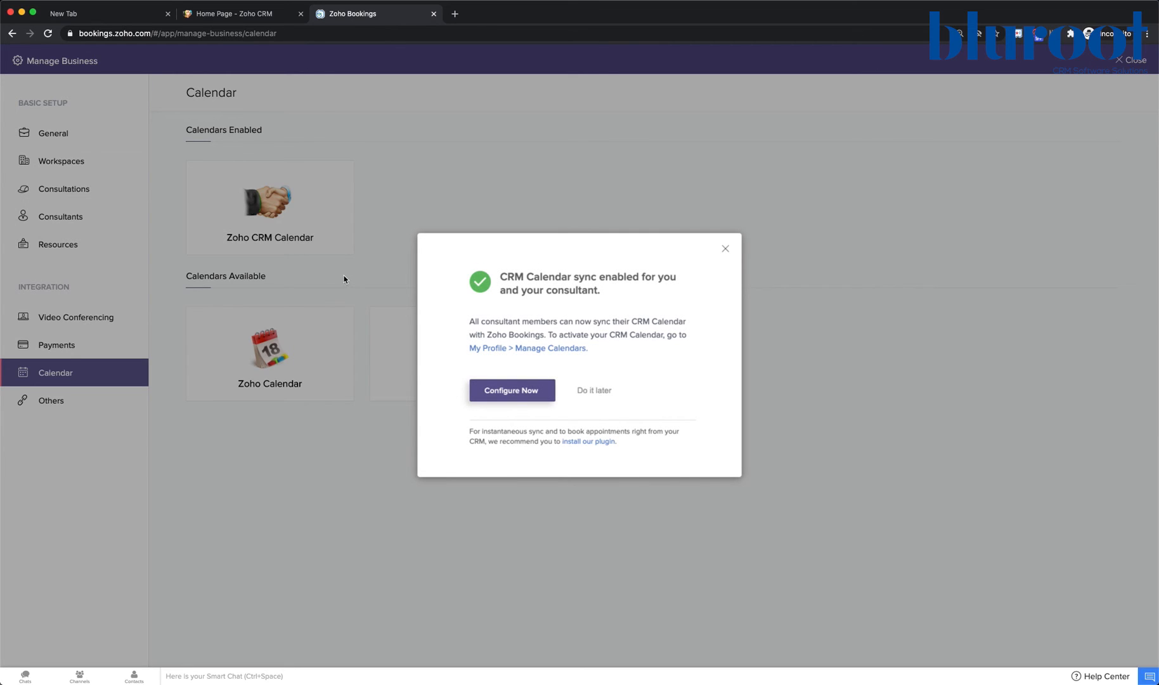
{"action": "mouse_move", "coordinate": [511, 390]}
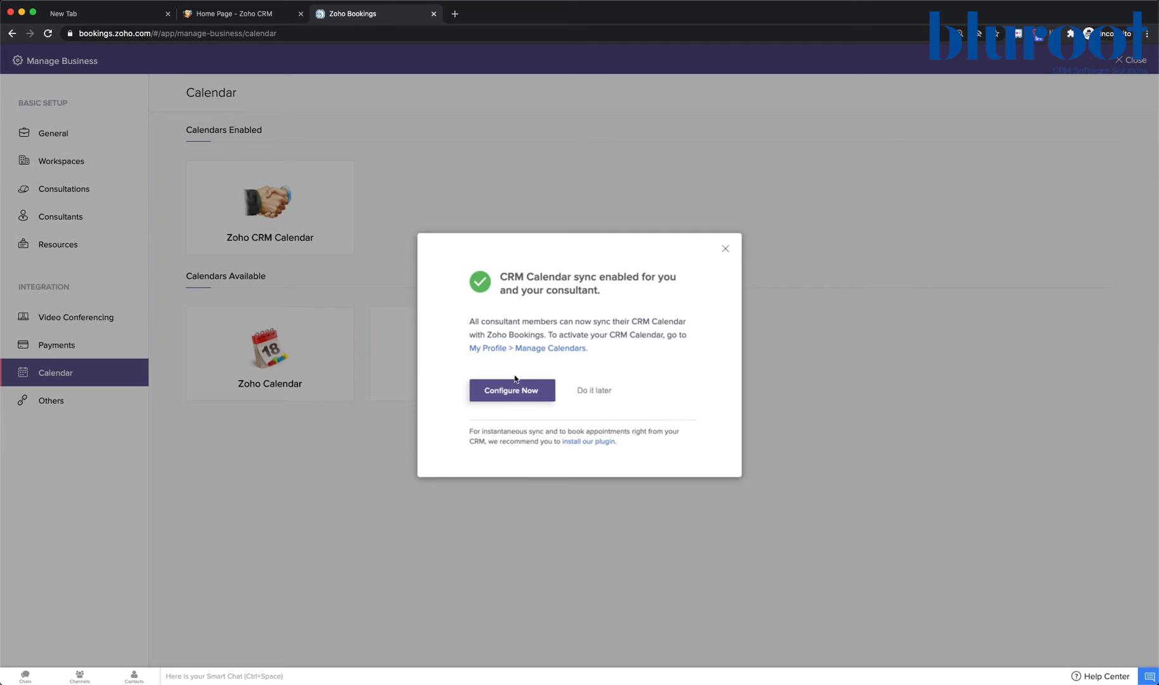
{"action": "mouse_move", "coordinate": [601, 401]}
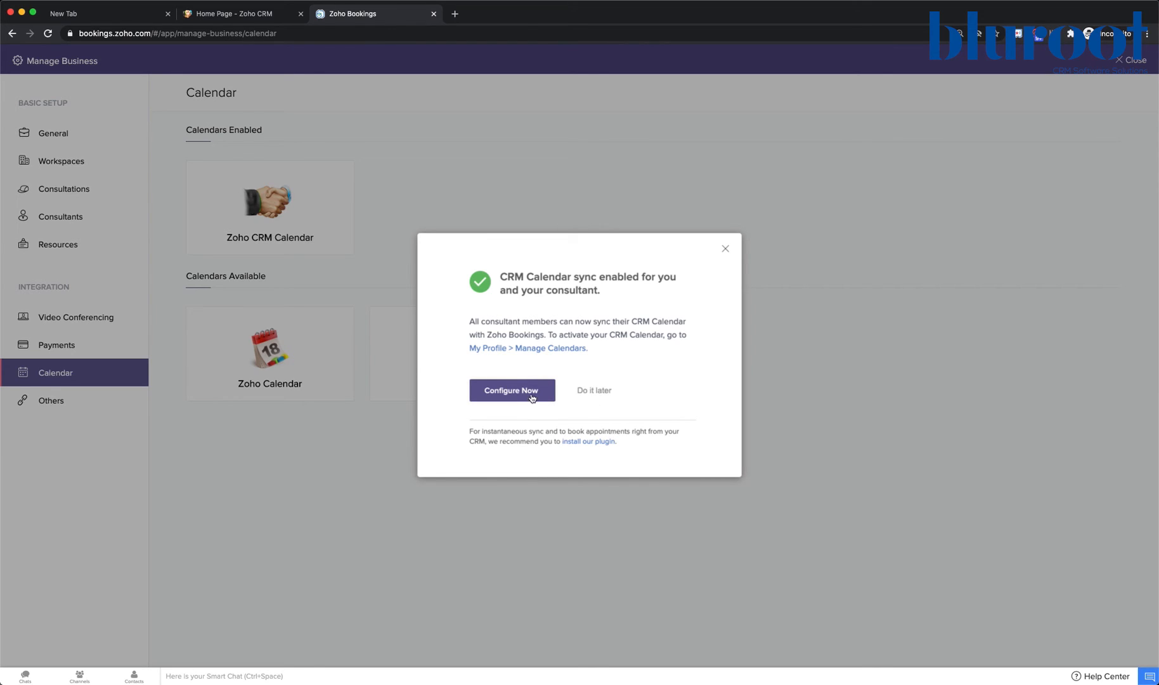
{"action": "mouse_move", "coordinate": [496, 397]}
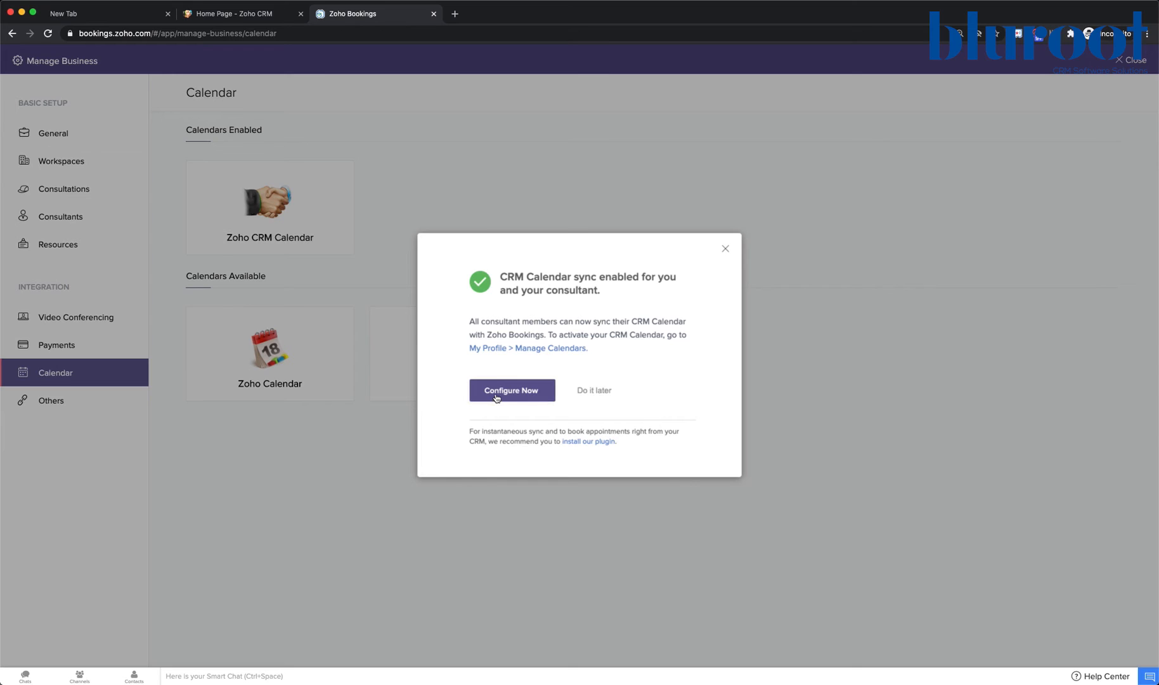
Choose Configure Now in the 'CRM Calendar sync enabled' dialog.
{"action": "left_click", "coordinate": [511, 390]}
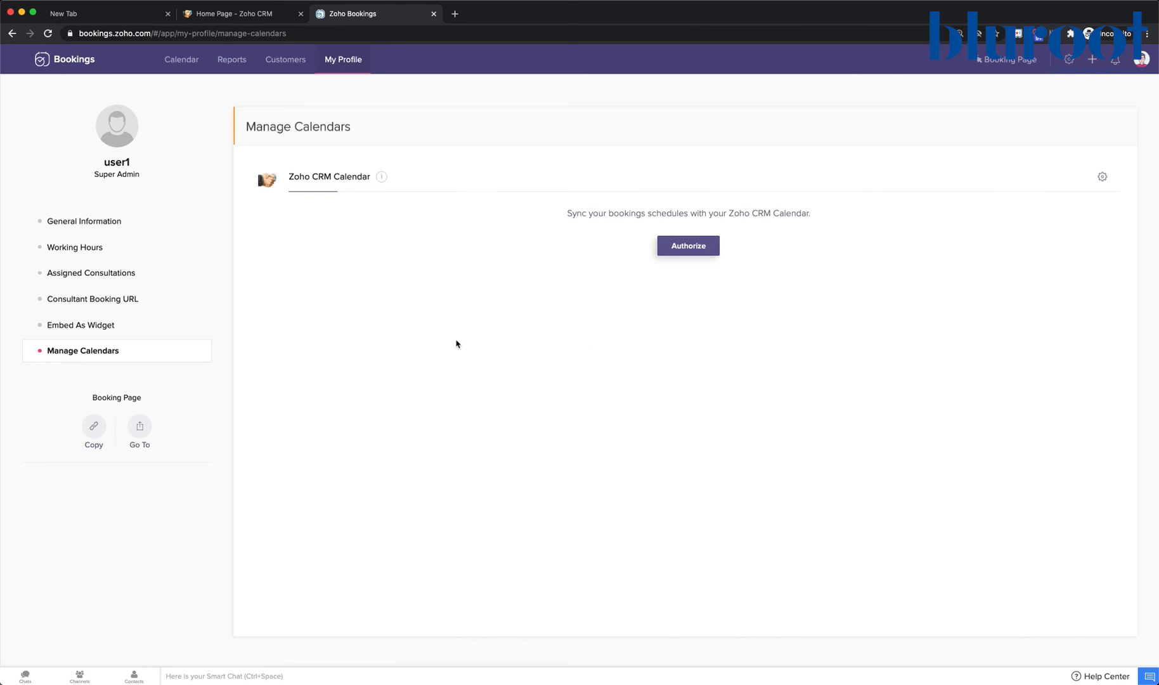
{"action": "mouse_move", "coordinate": [703, 250]}
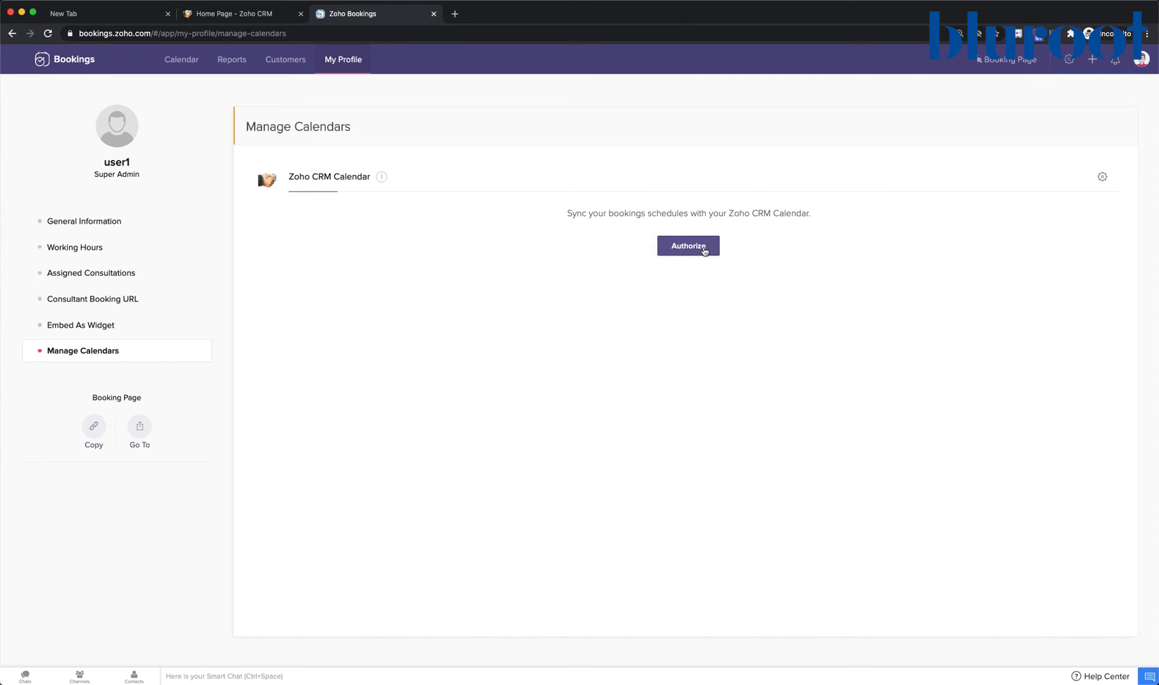
Authorize Zoho CRM Calendar on the My Profile Manage Calendars page.
{"action": "left_click", "coordinate": [687, 245]}
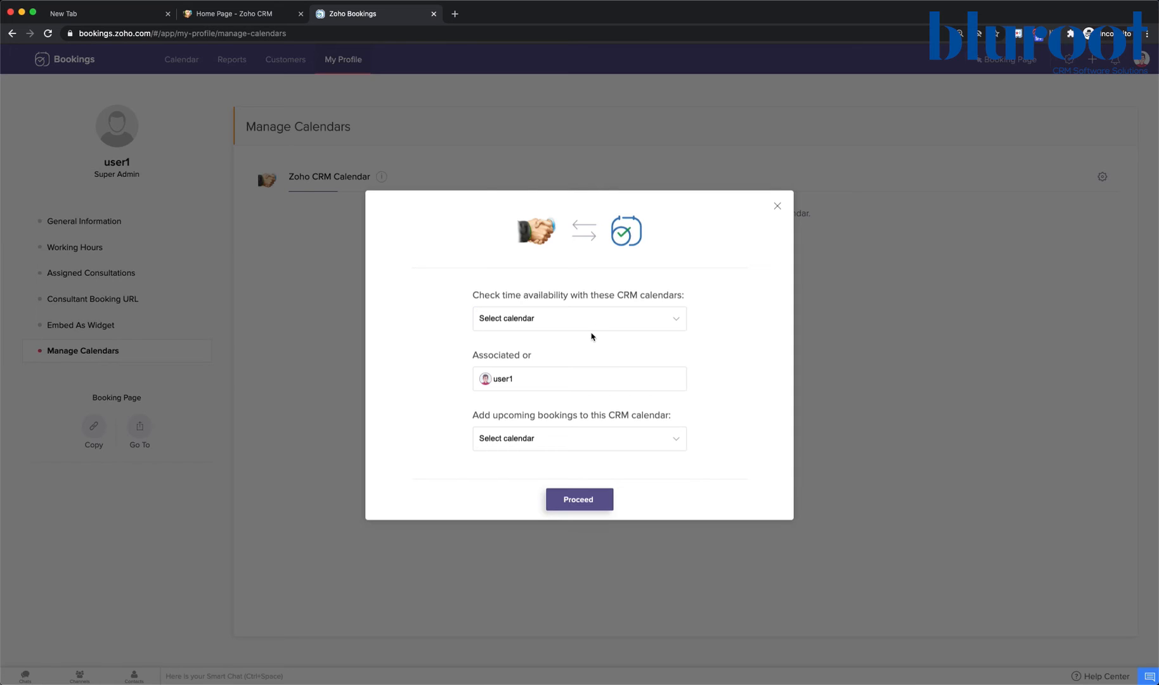
Use Tom Demo for availability checks and new bookings, with user1 associated, and proceed.
{"action": "left_click", "coordinate": [579, 318]}
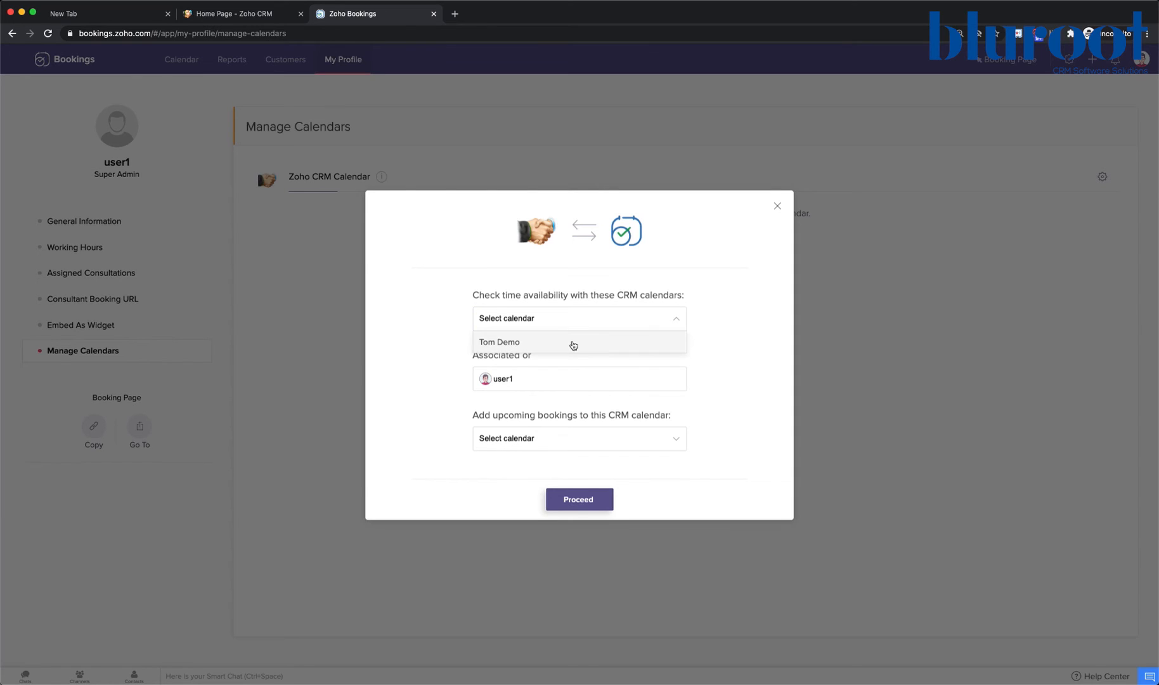
{"action": "left_click", "coordinate": [500, 342]}
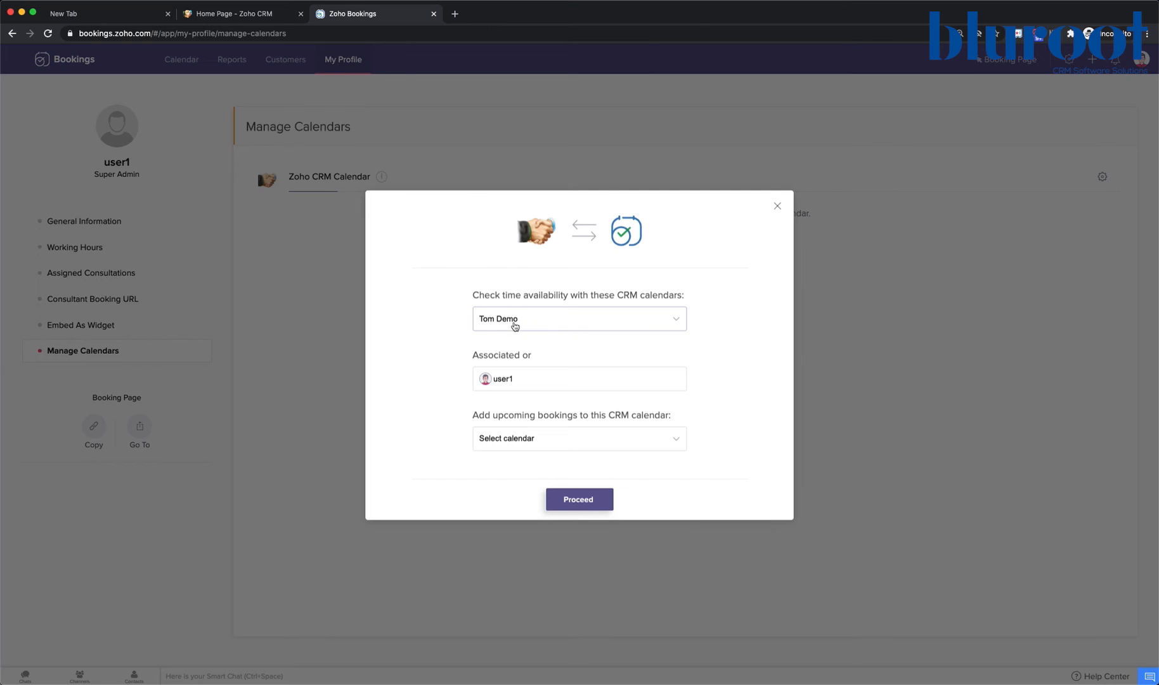
{"action": "mouse_move", "coordinate": [547, 319]}
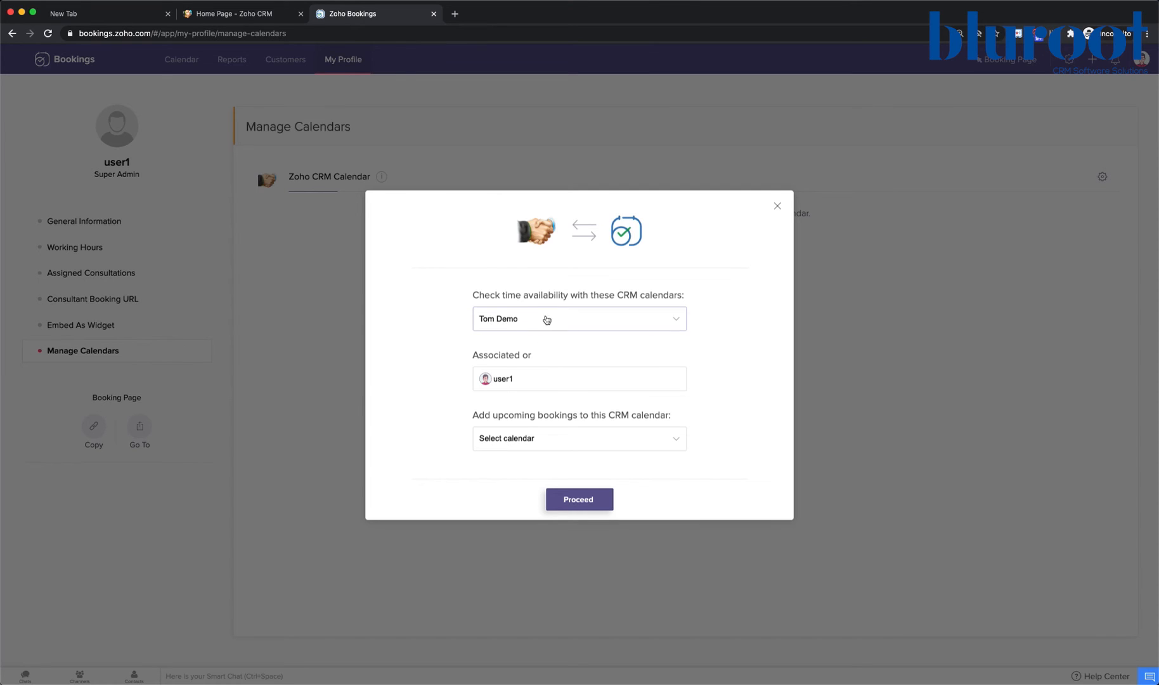
{"action": "mouse_move", "coordinate": [505, 384]}
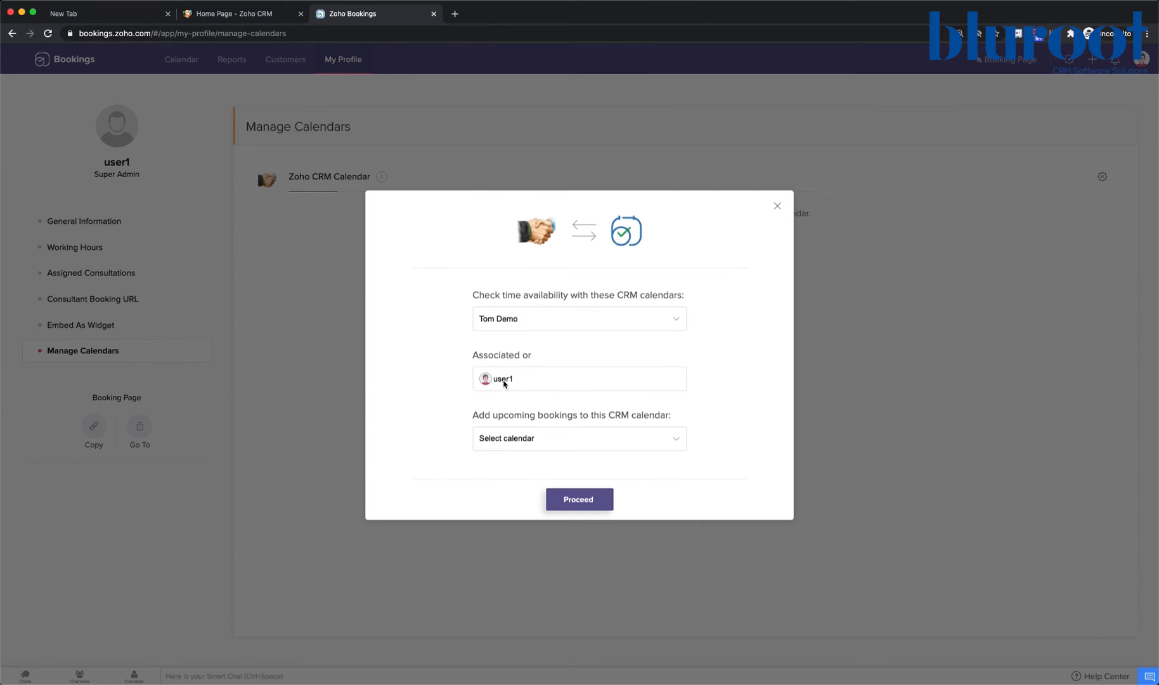
{"action": "mouse_move", "coordinate": [560, 437]}
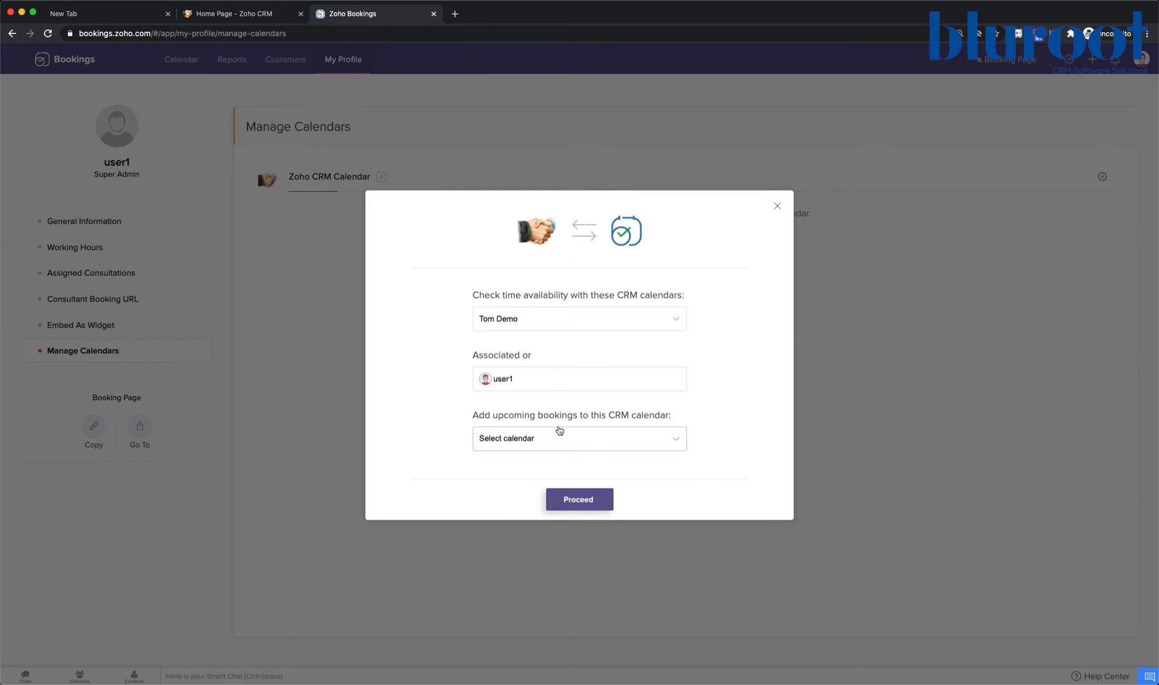
{"action": "left_click", "coordinate": [579, 437]}
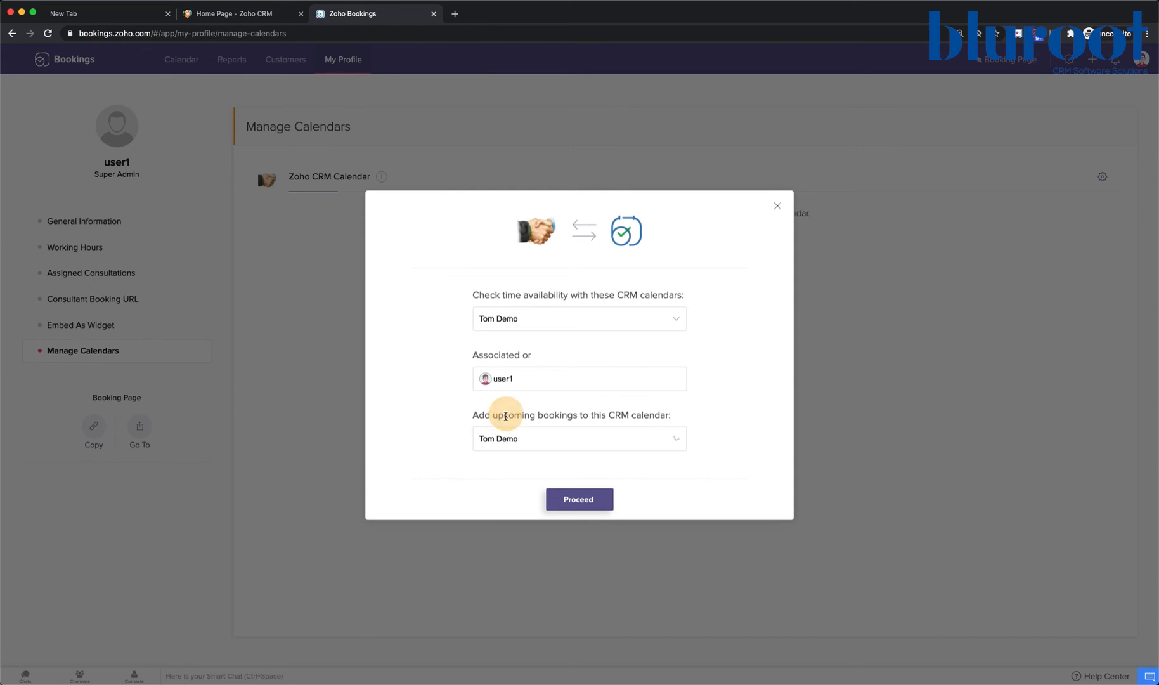
{"action": "mouse_move", "coordinate": [531, 412]}
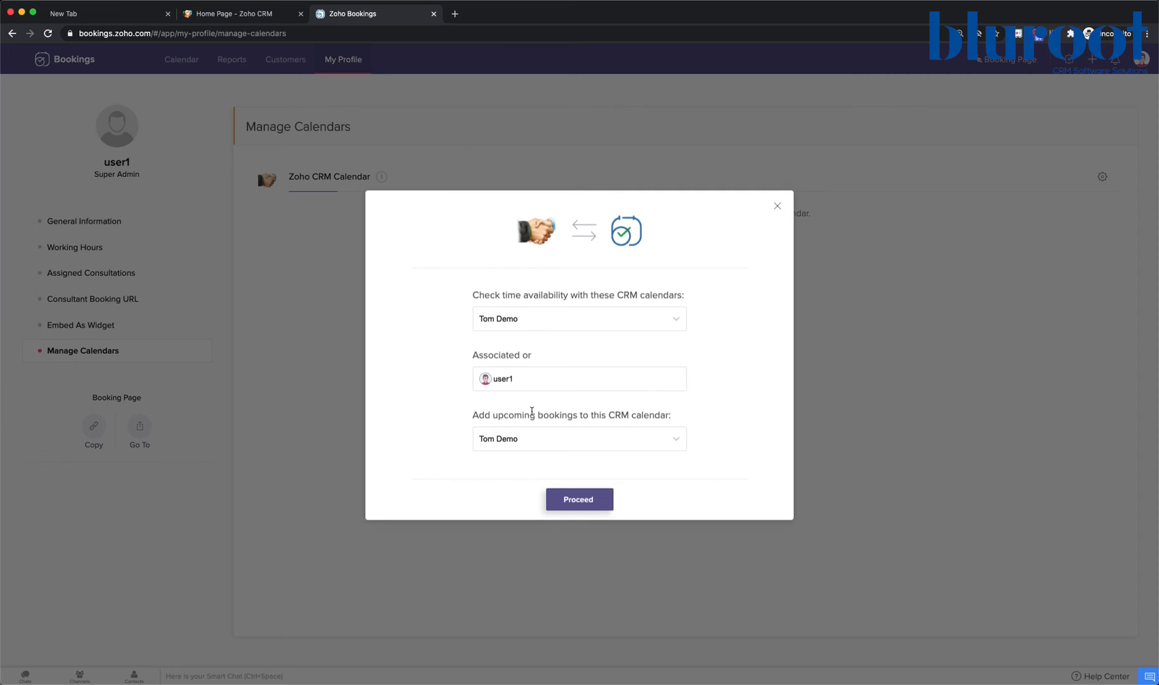
{"action": "mouse_move", "coordinate": [563, 426]}
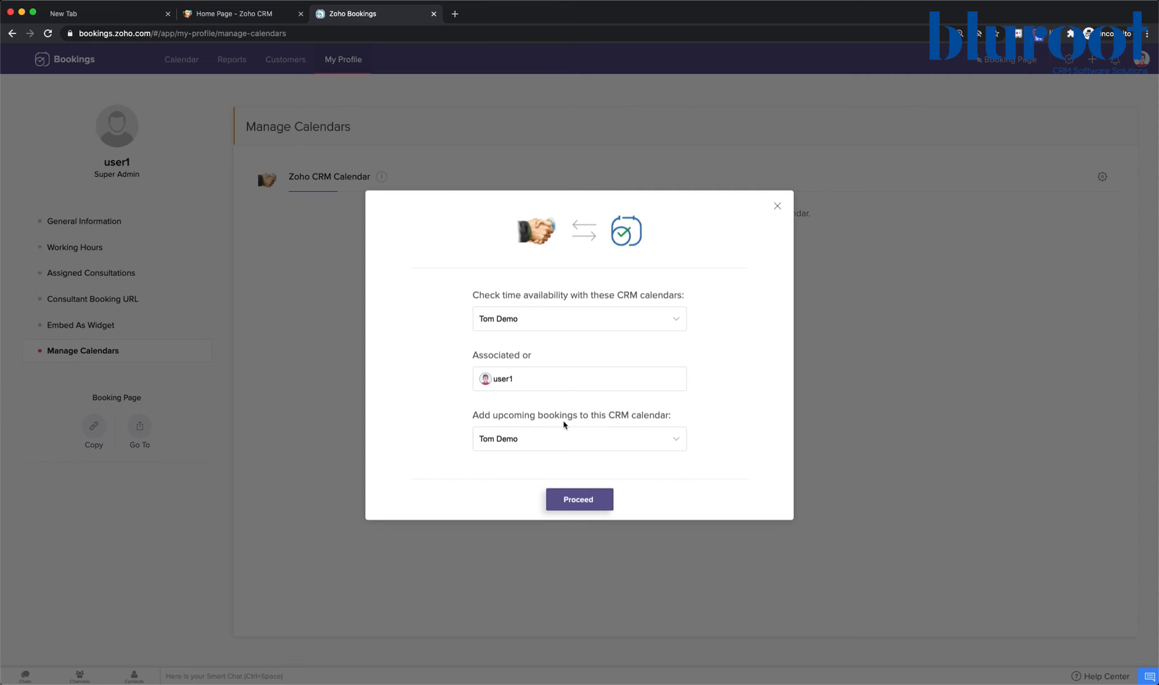
{"action": "mouse_move", "coordinate": [569, 338]}
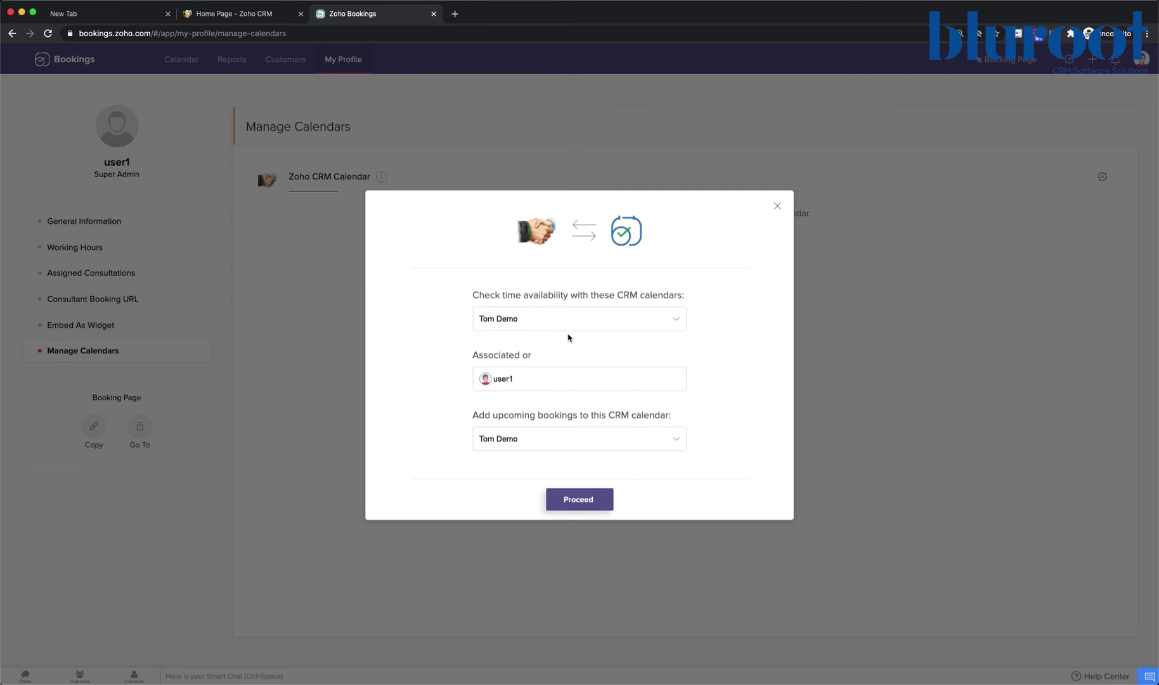
{"action": "mouse_move", "coordinate": [541, 323]}
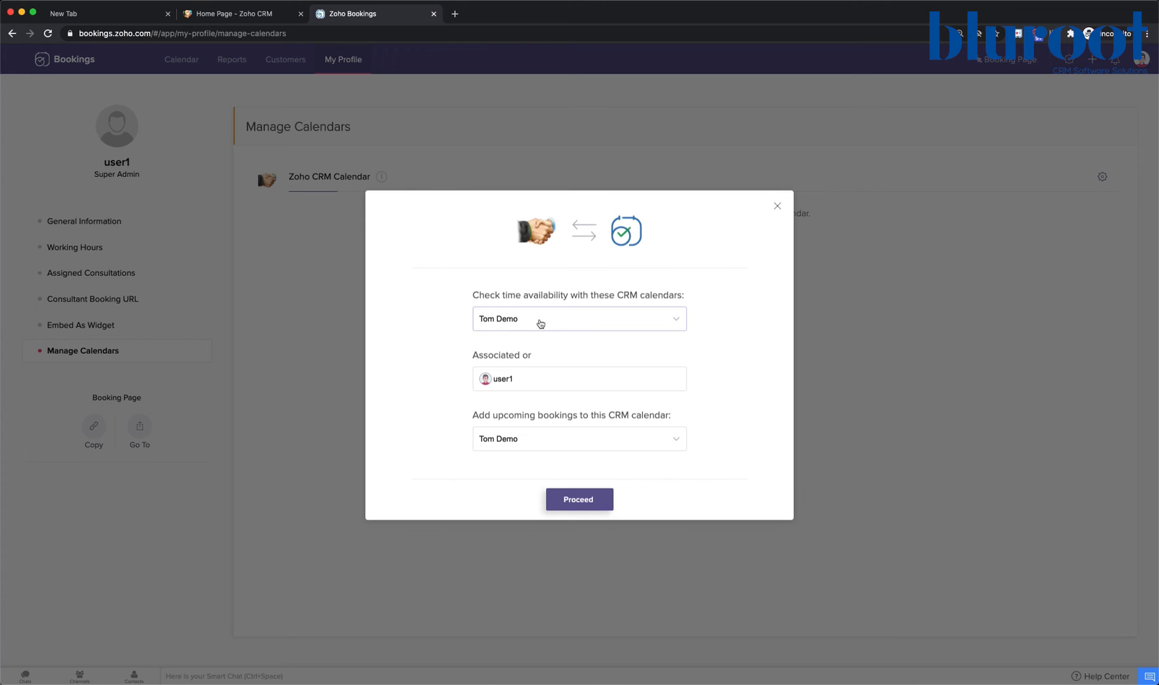
{"action": "mouse_move", "coordinate": [575, 322]}
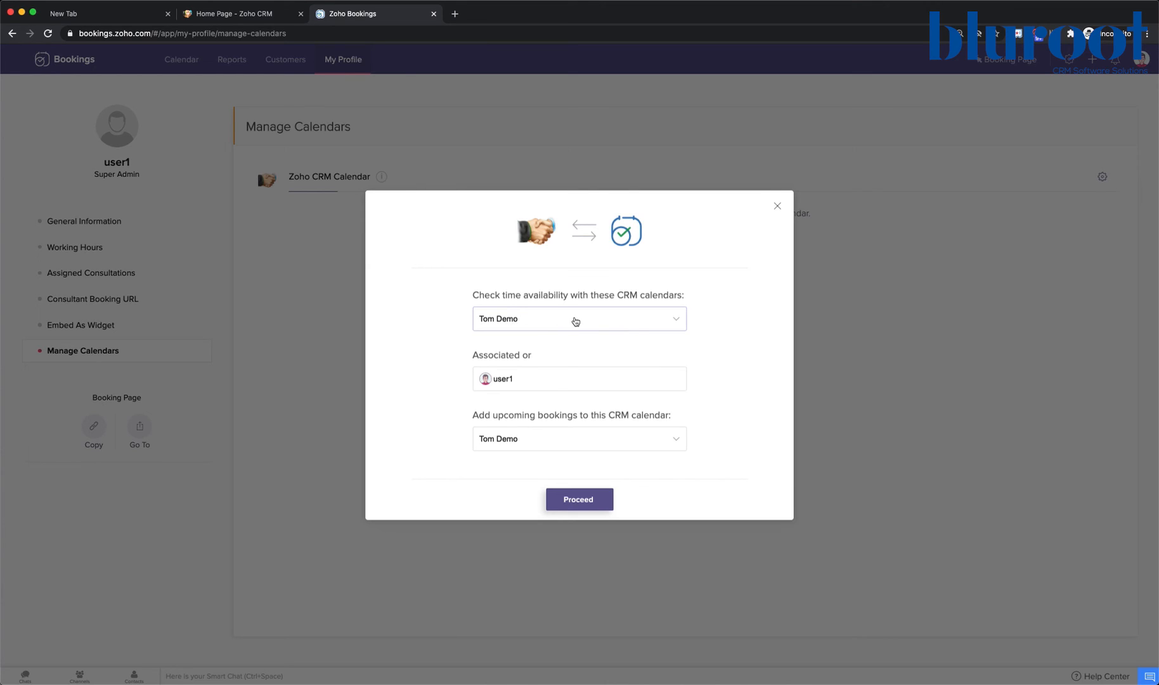
{"action": "mouse_move", "coordinate": [624, 326]}
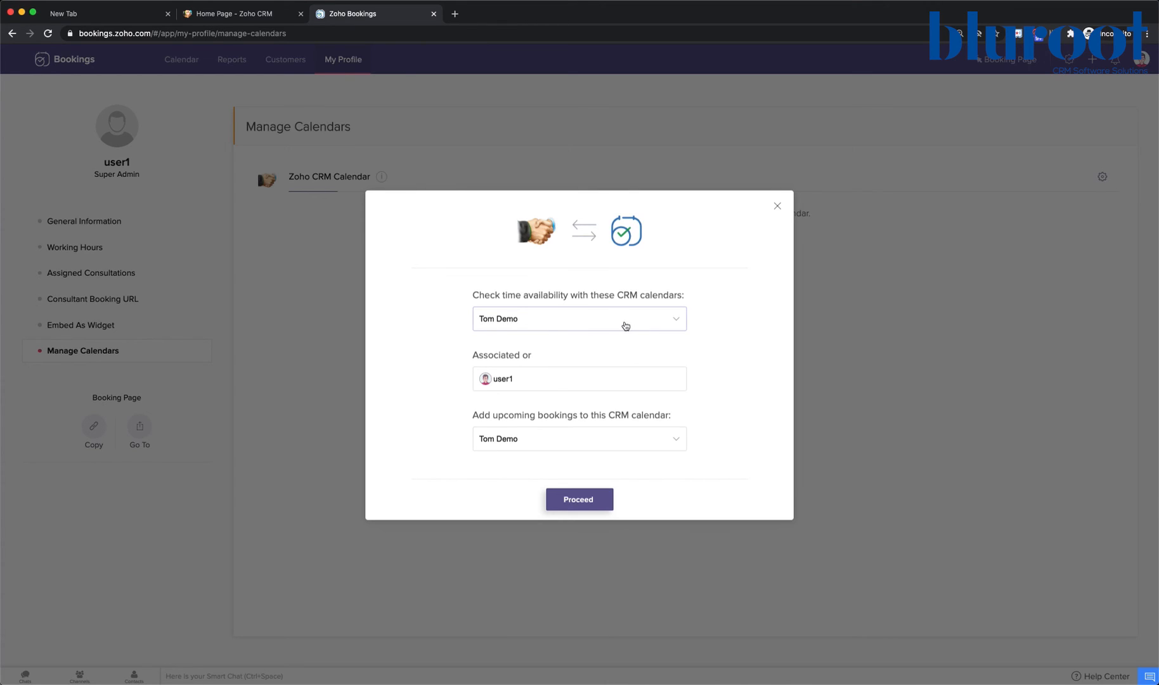
{"action": "mouse_move", "coordinate": [496, 332]}
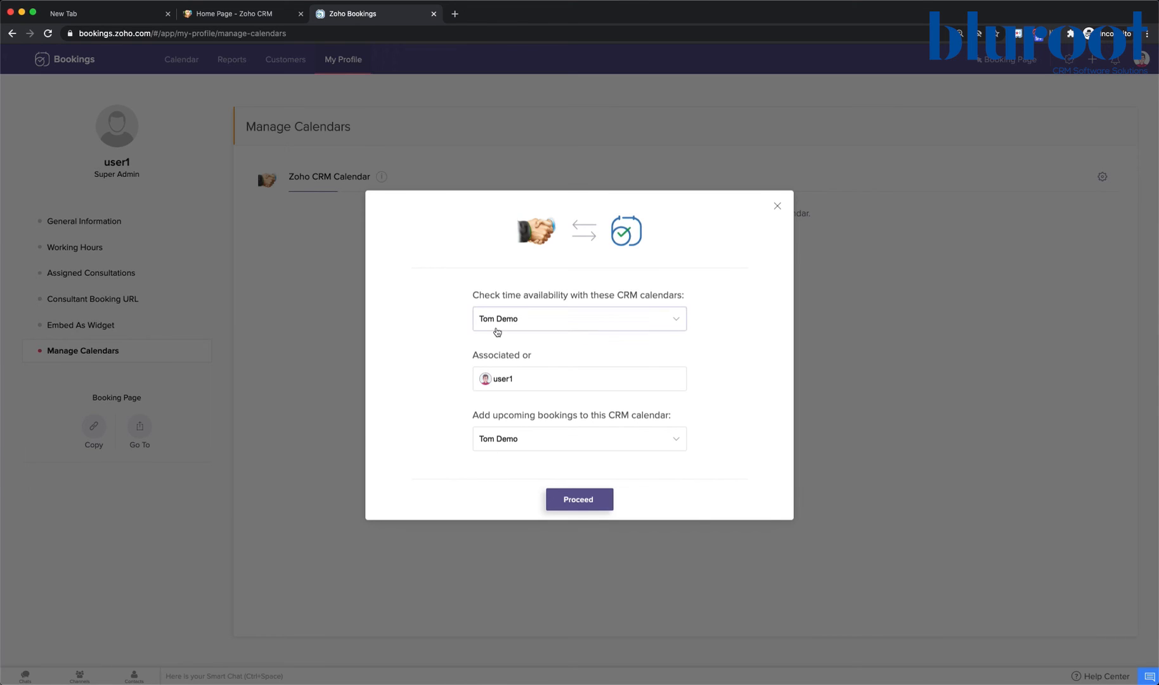
{"action": "mouse_move", "coordinate": [471, 413]}
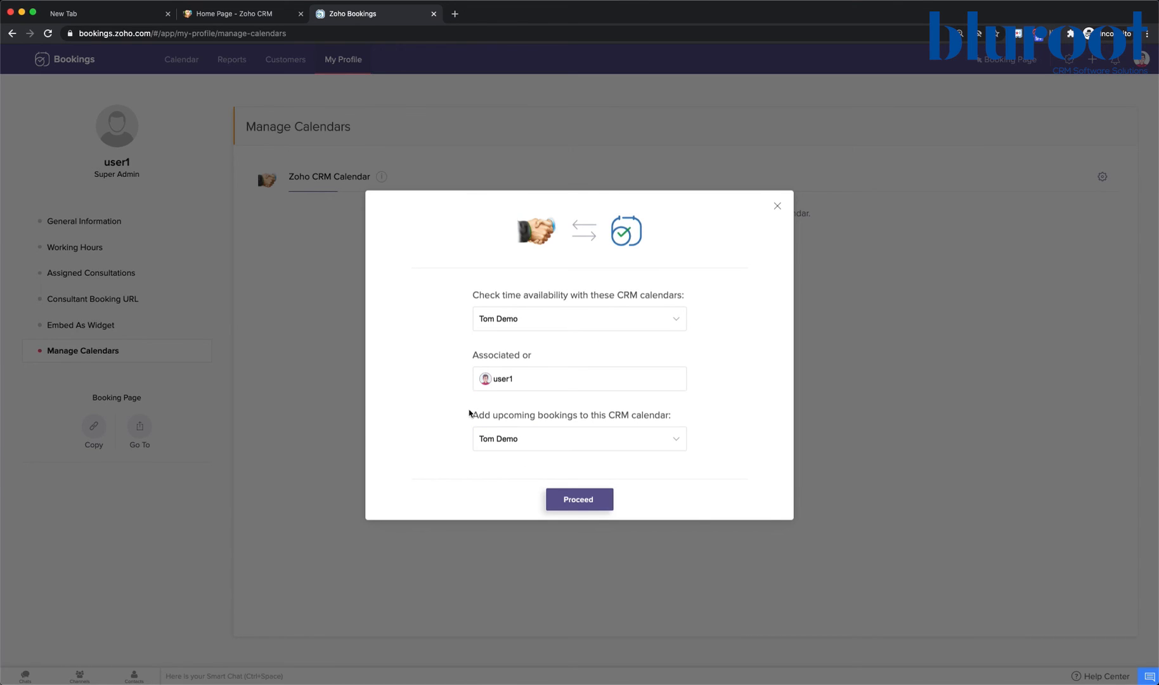
{"action": "mouse_move", "coordinate": [456, 435]}
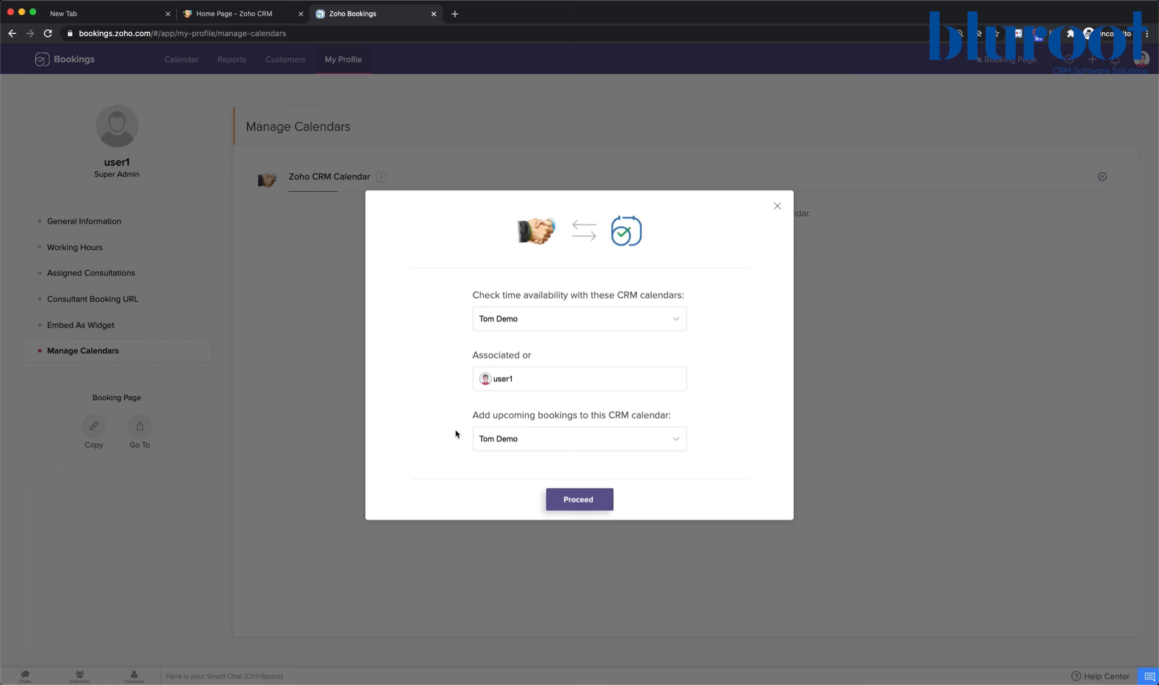
{"action": "mouse_move", "coordinate": [579, 437]}
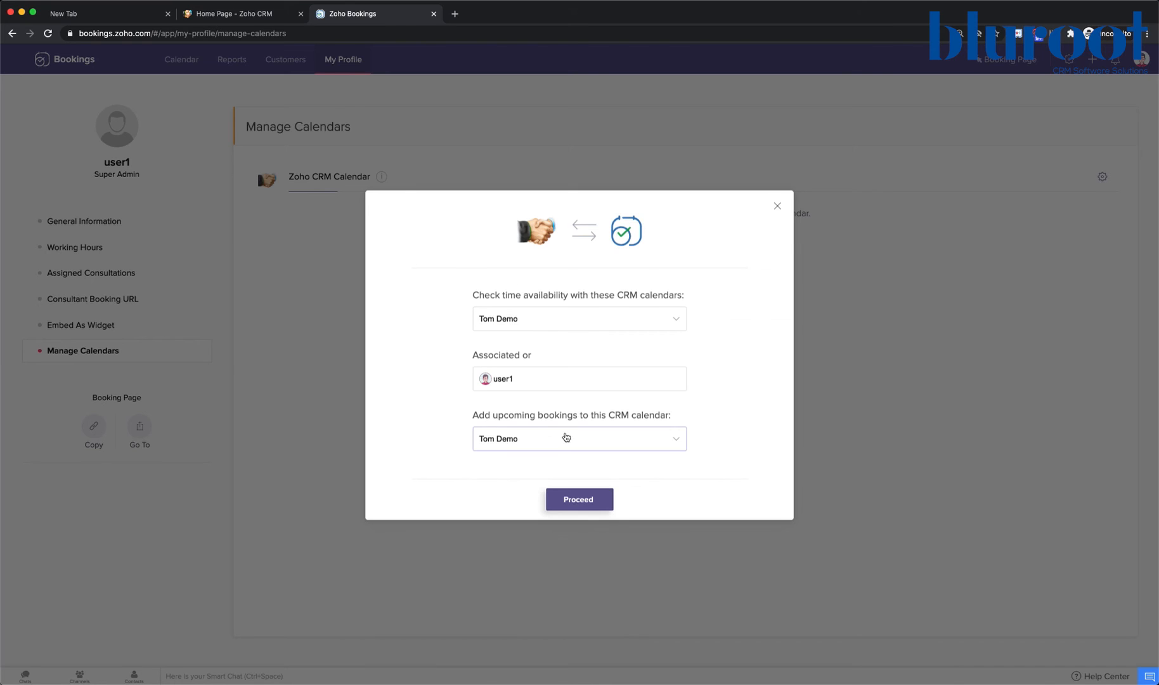
{"action": "mouse_move", "coordinate": [522, 442]}
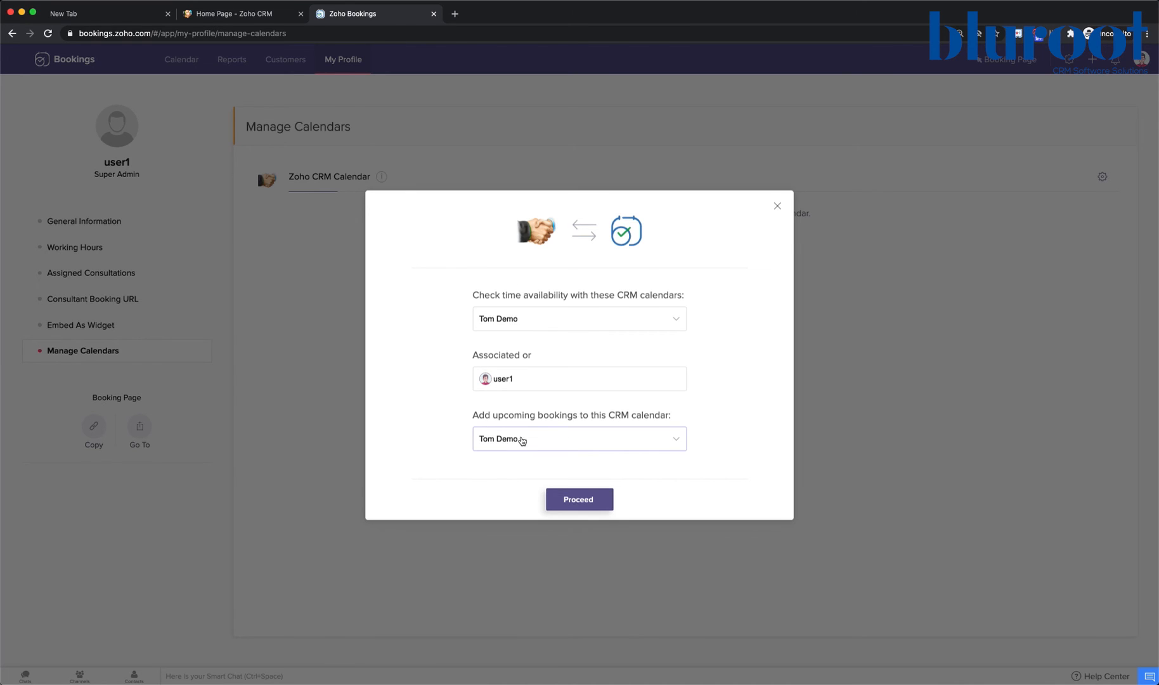
{"action": "mouse_move", "coordinate": [481, 433]}
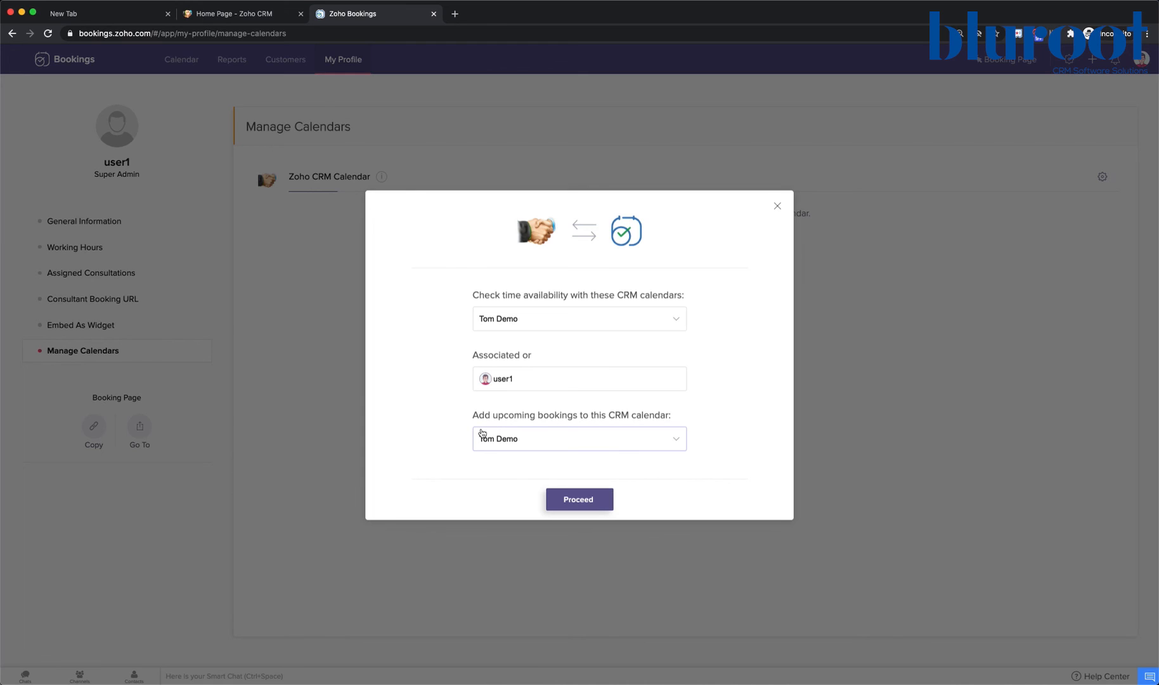
{"action": "mouse_move", "coordinate": [570, 507]}
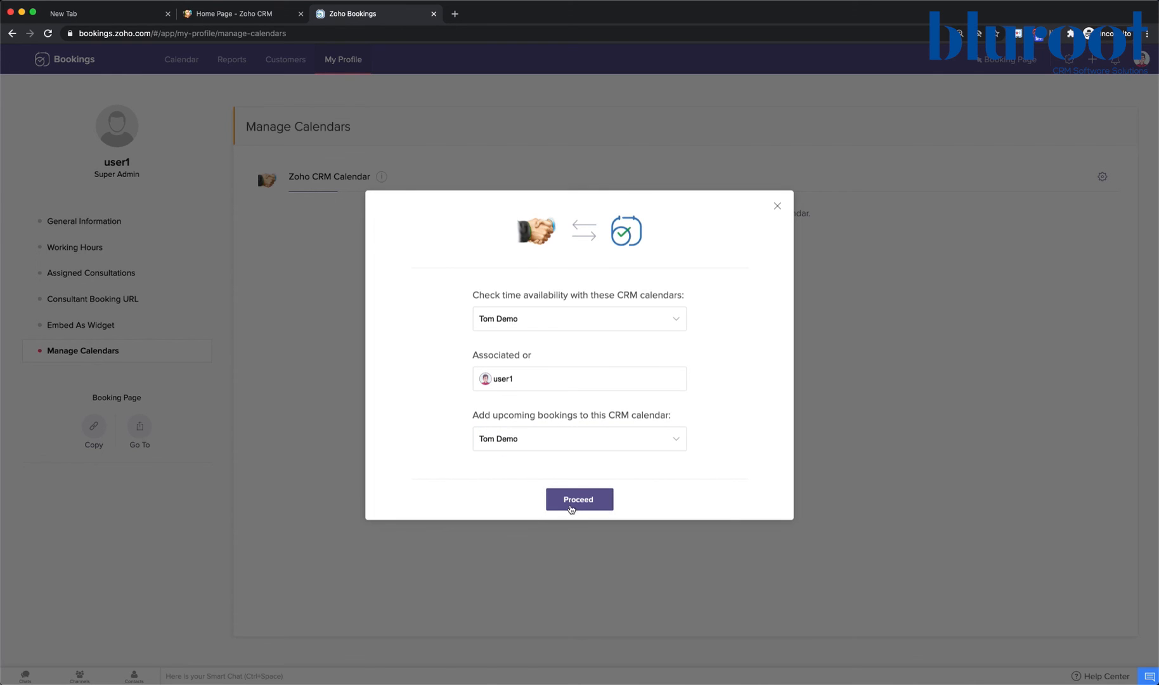
{"action": "left_click", "coordinate": [579, 499]}
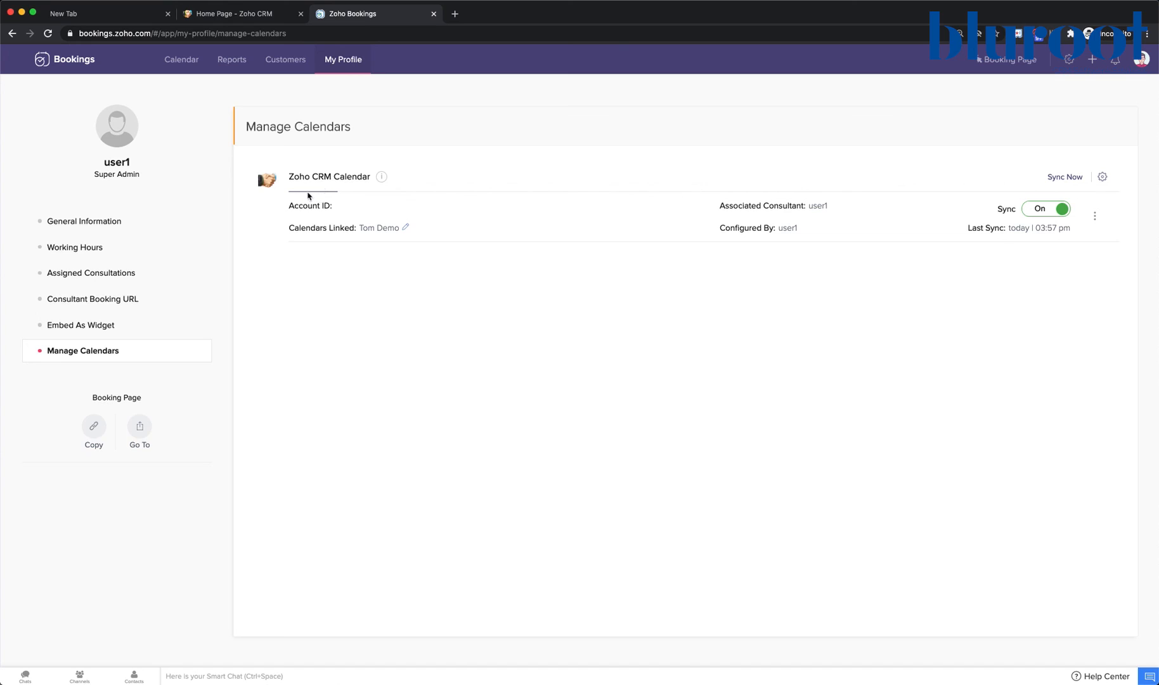
{"action": "mouse_move", "coordinate": [1049, 230]}
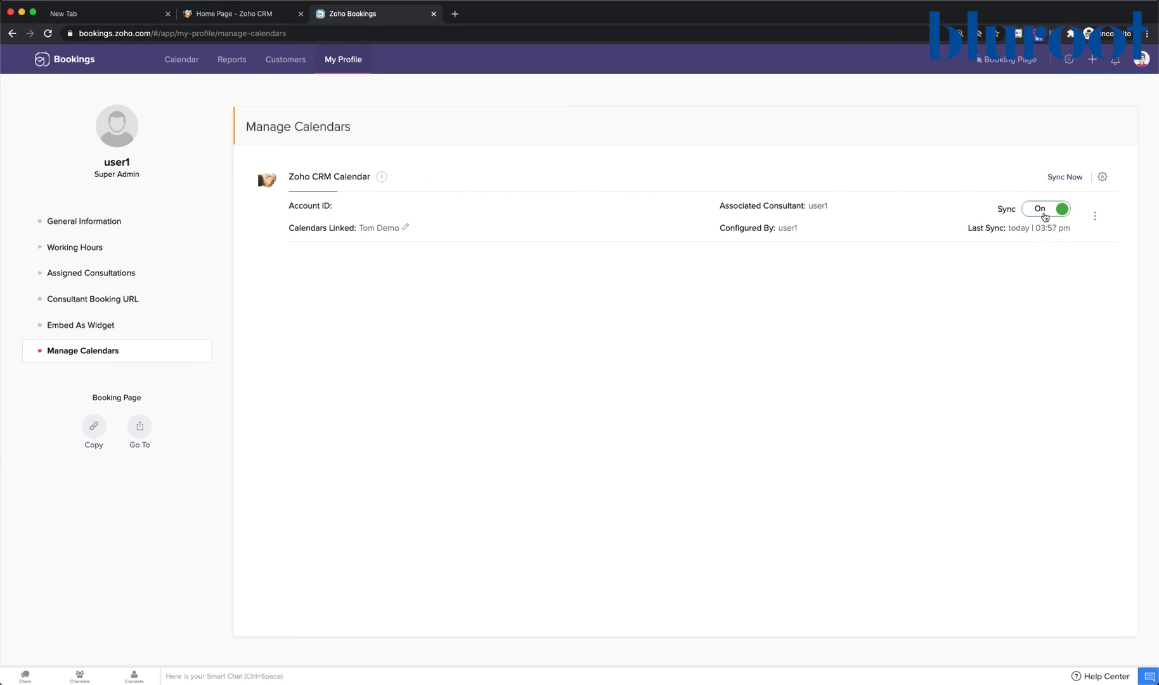
{"action": "mouse_move", "coordinate": [930, 339]}
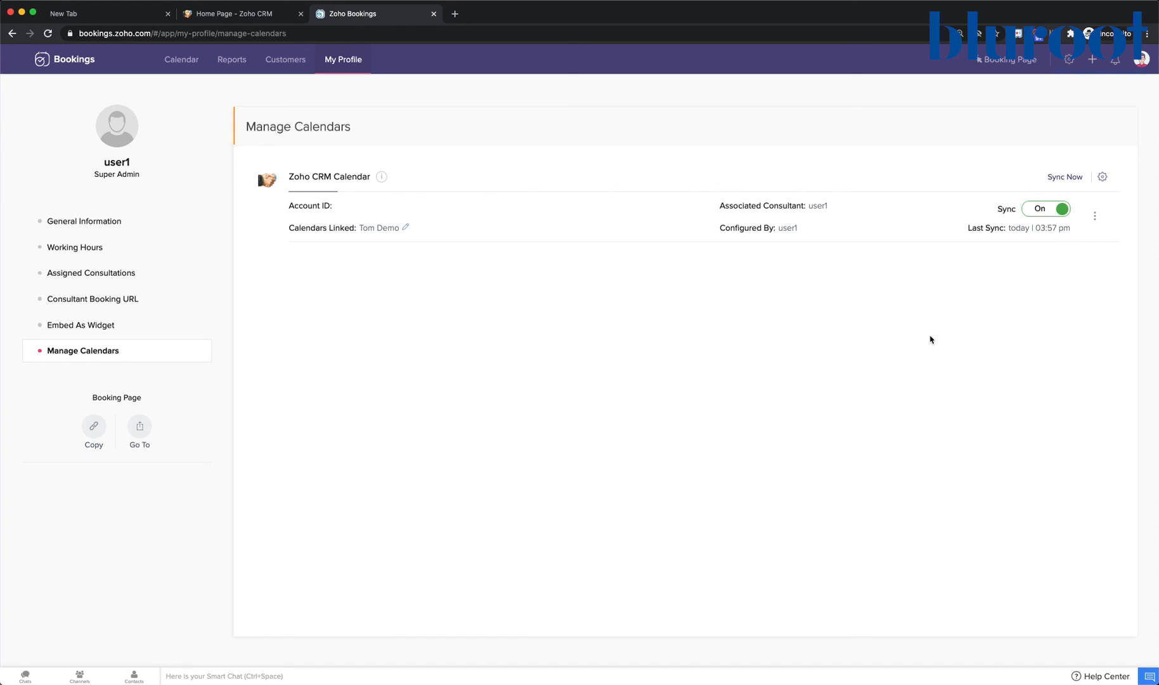
{"action": "mouse_move", "coordinate": [1063, 176]}
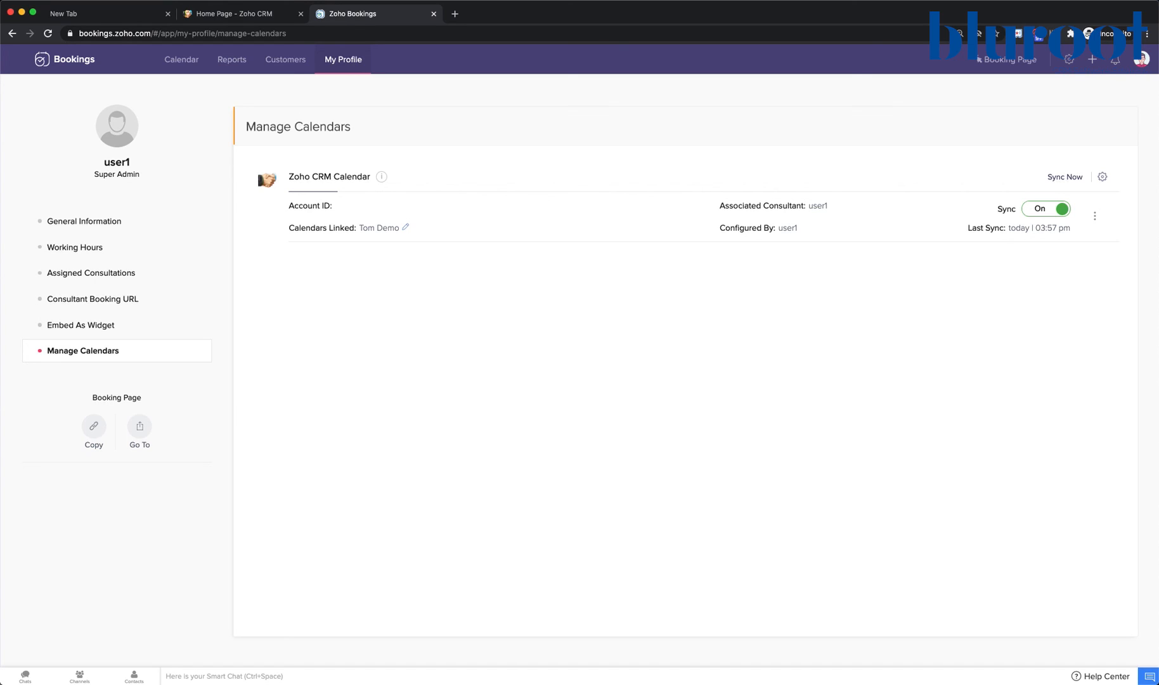
{"action": "mouse_move", "coordinate": [373, 315]}
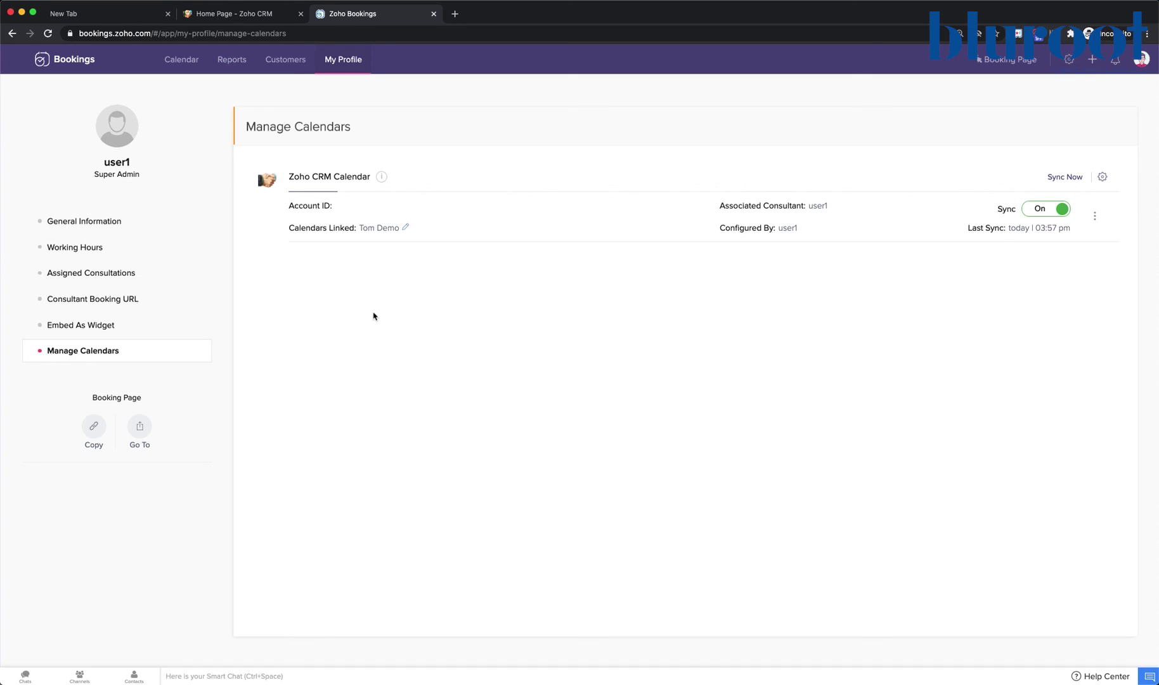